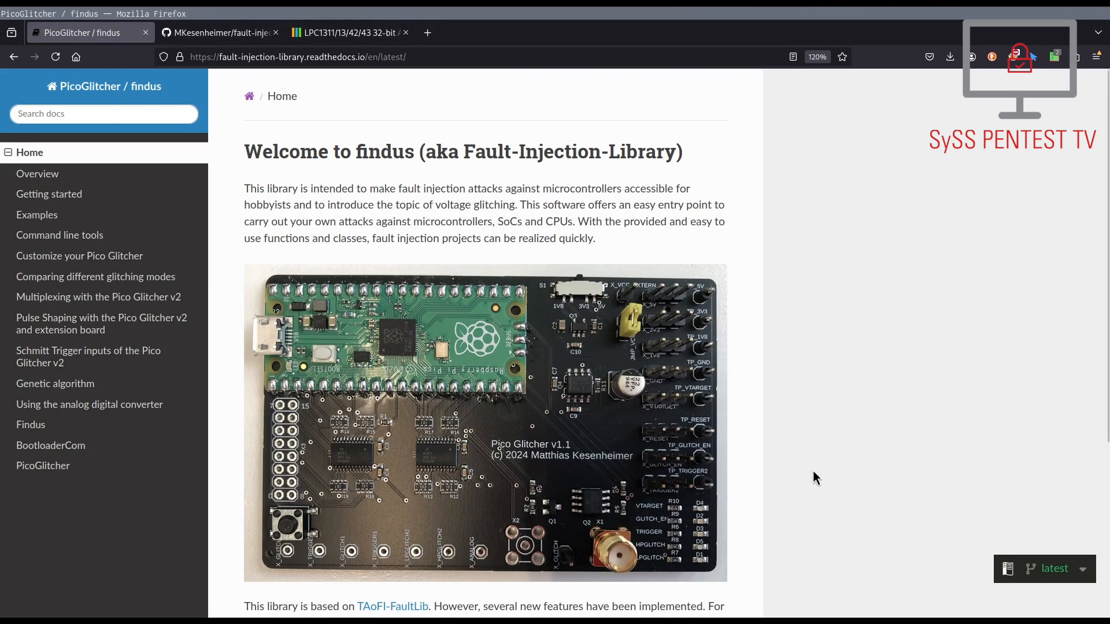
Step: Navigate the Findus docs to the Overview page's Pico Glitcher v2 hardware section
left_click(37, 174)
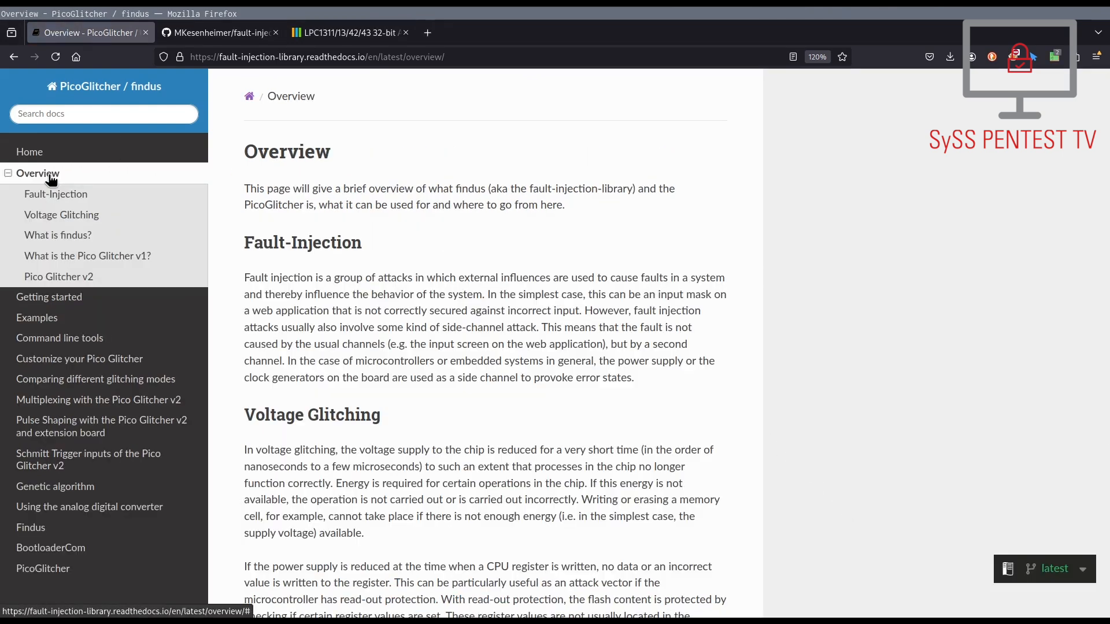
left_click(59, 277)
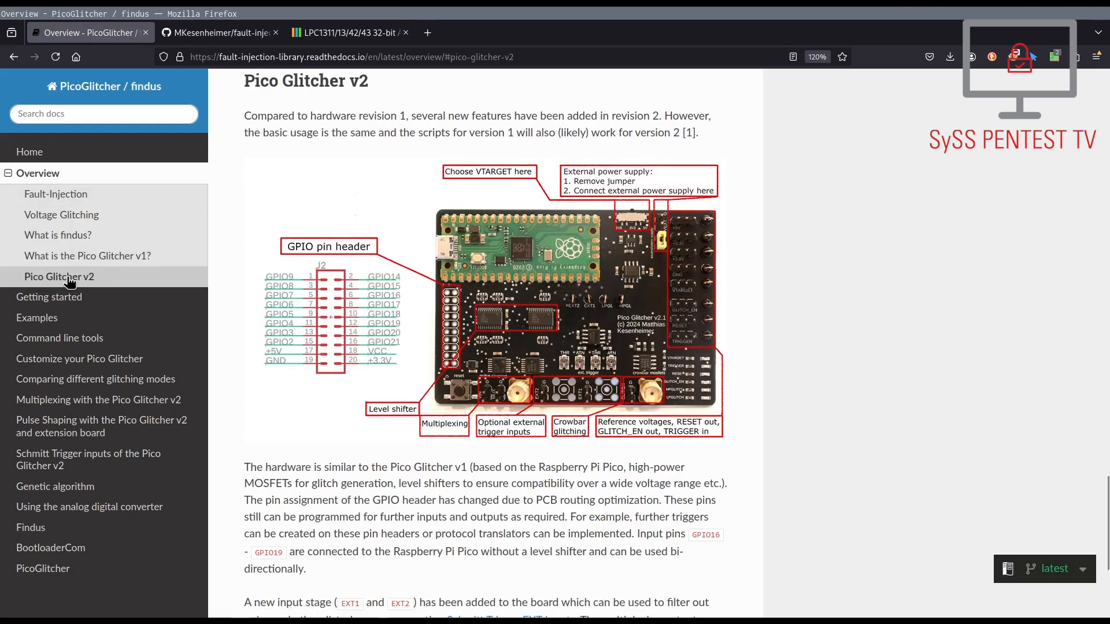
mouse_move(126, 288)
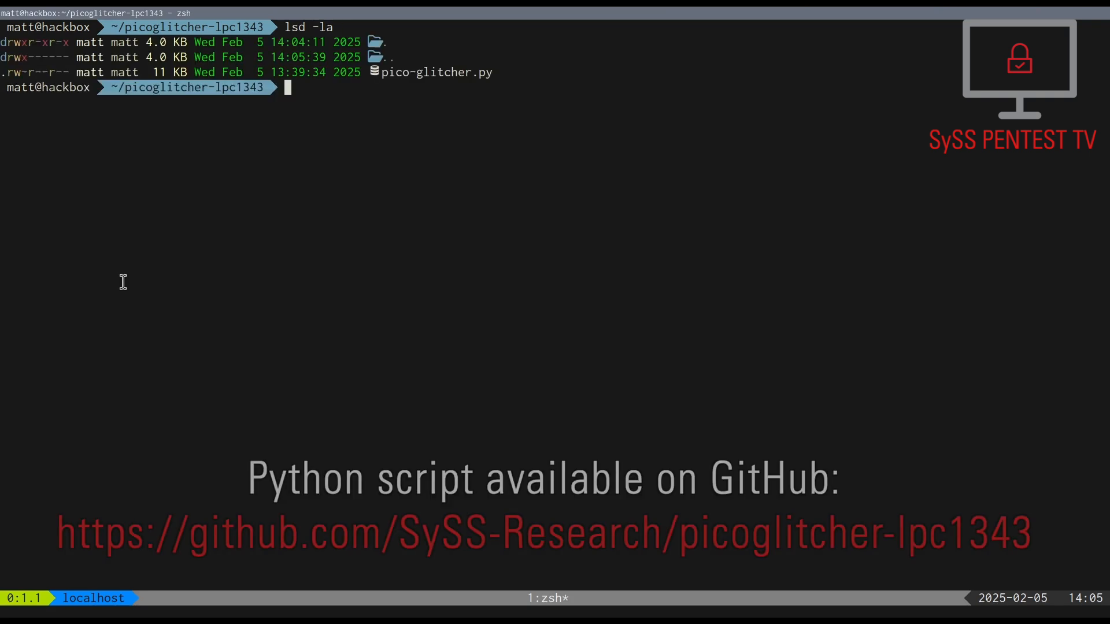
Step: Create the .venv virtual environment with python -m venv, activate it, and begin a pip install
type("python")
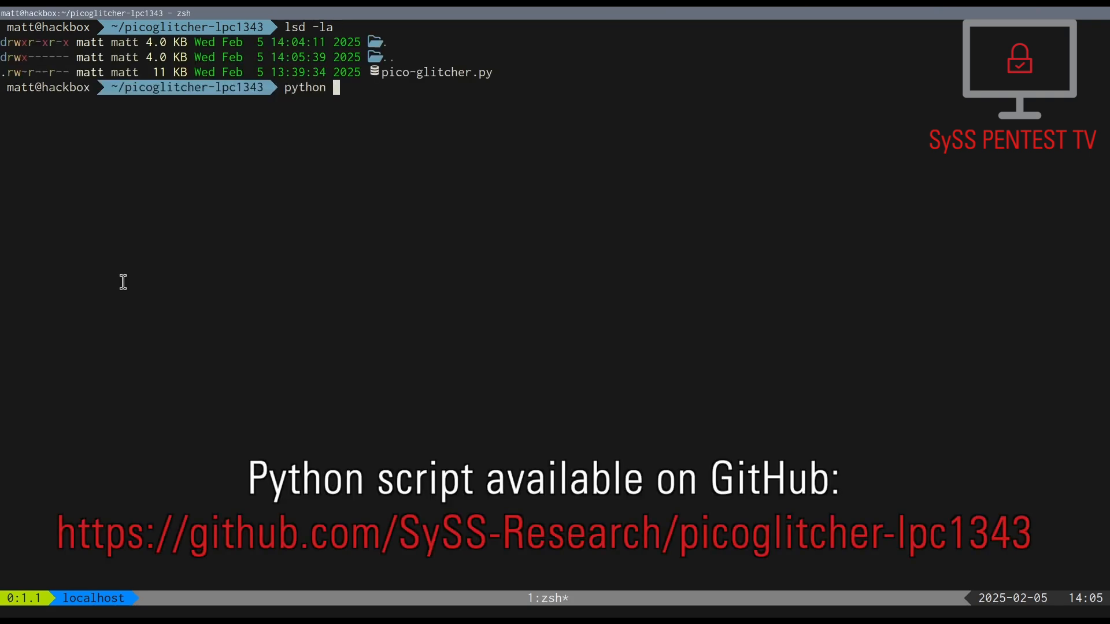
type("-m venv .venv")
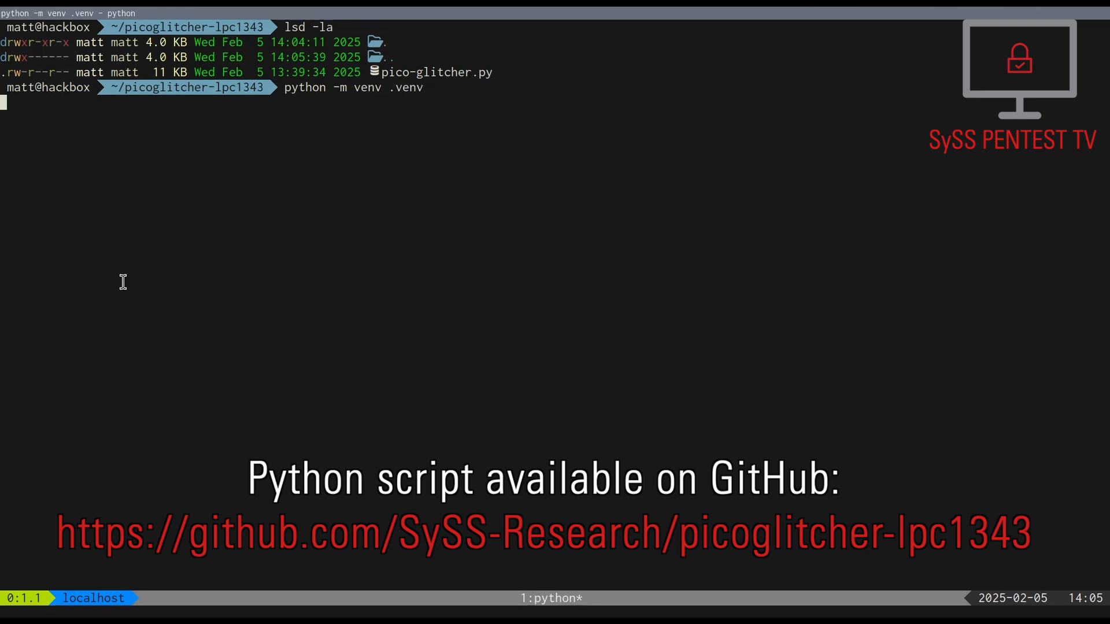
type("source")
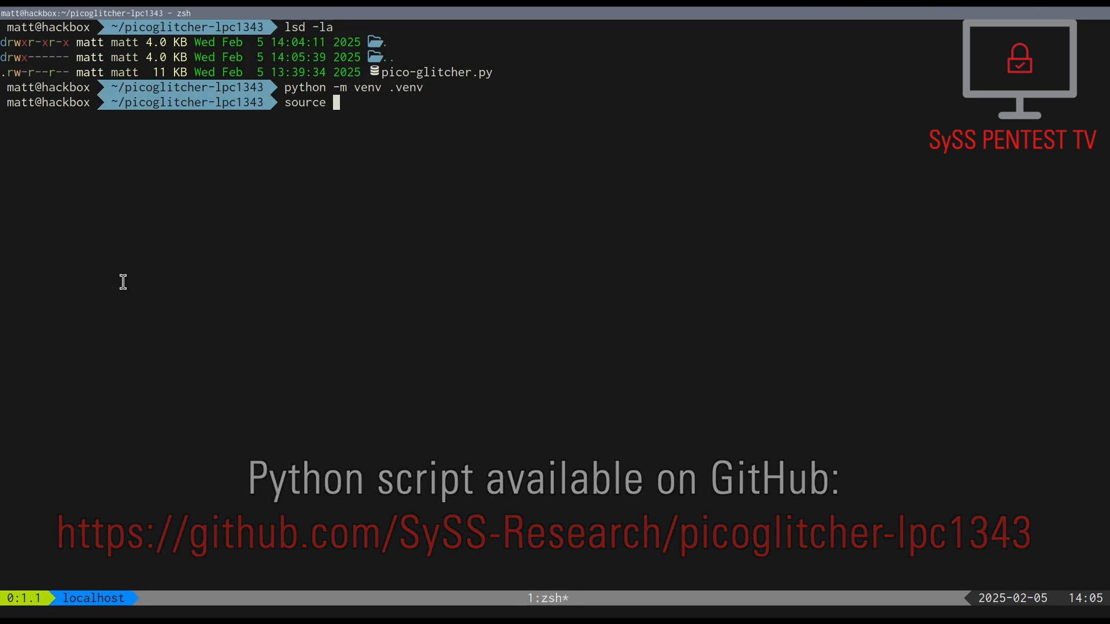
type(".venv/bin/activate")
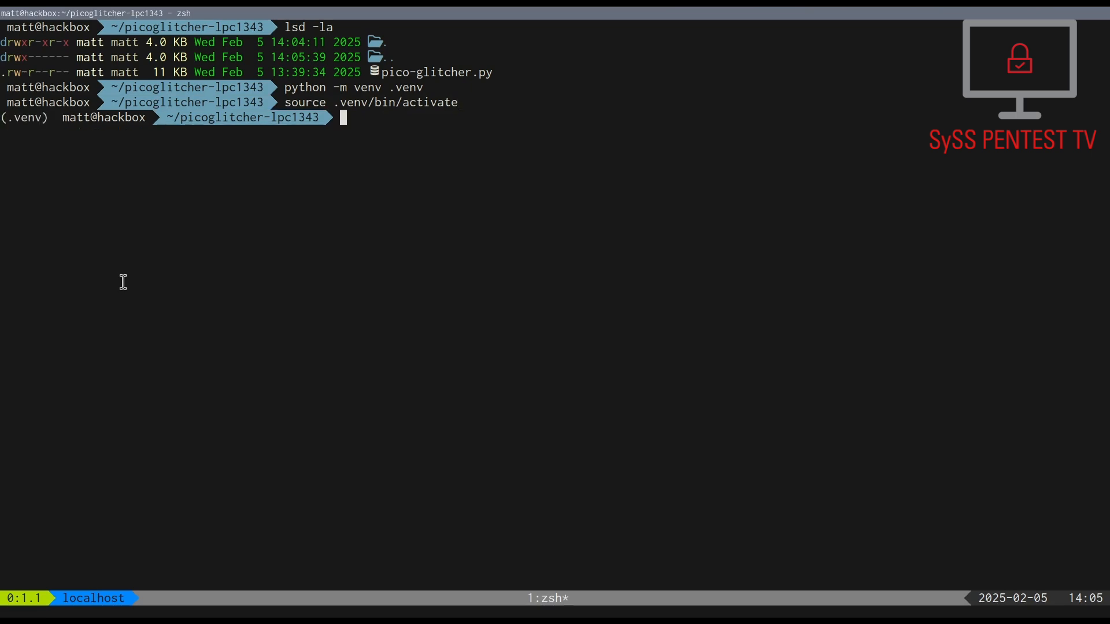
type("pip ins")
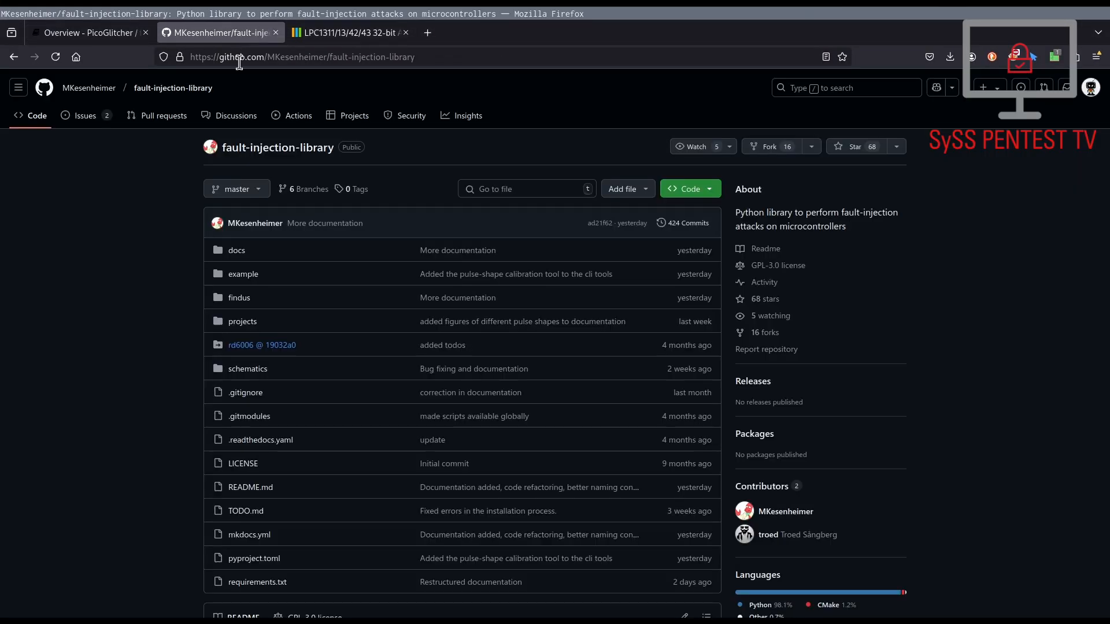
Step: Locate and select the README's firmware upload command for hardware version 2.x
scroll("down", 3)
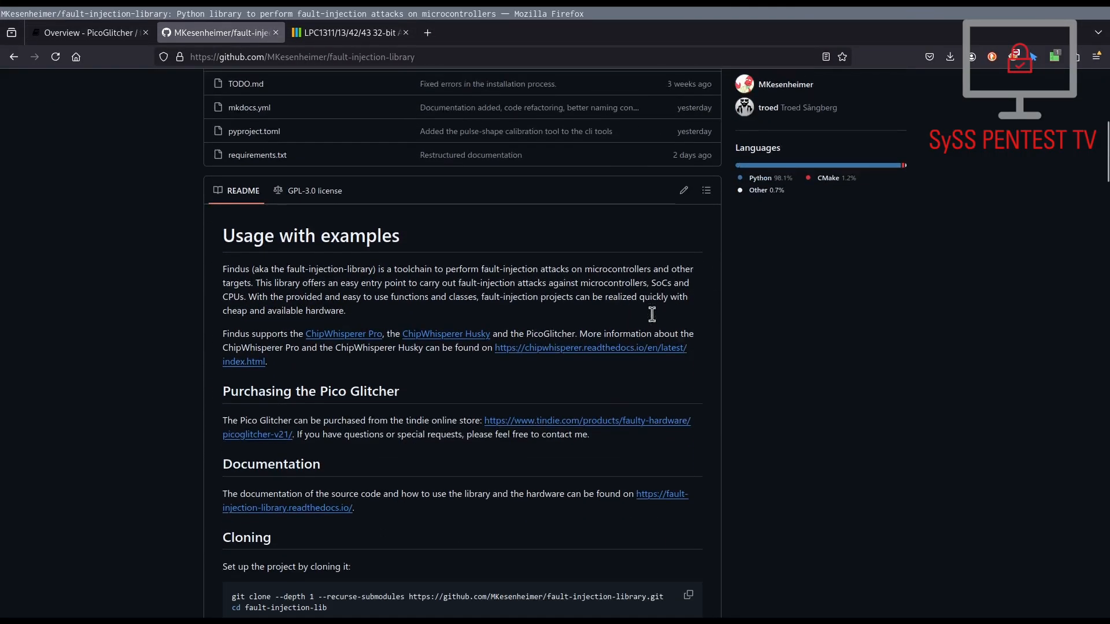
scroll("down", 3)
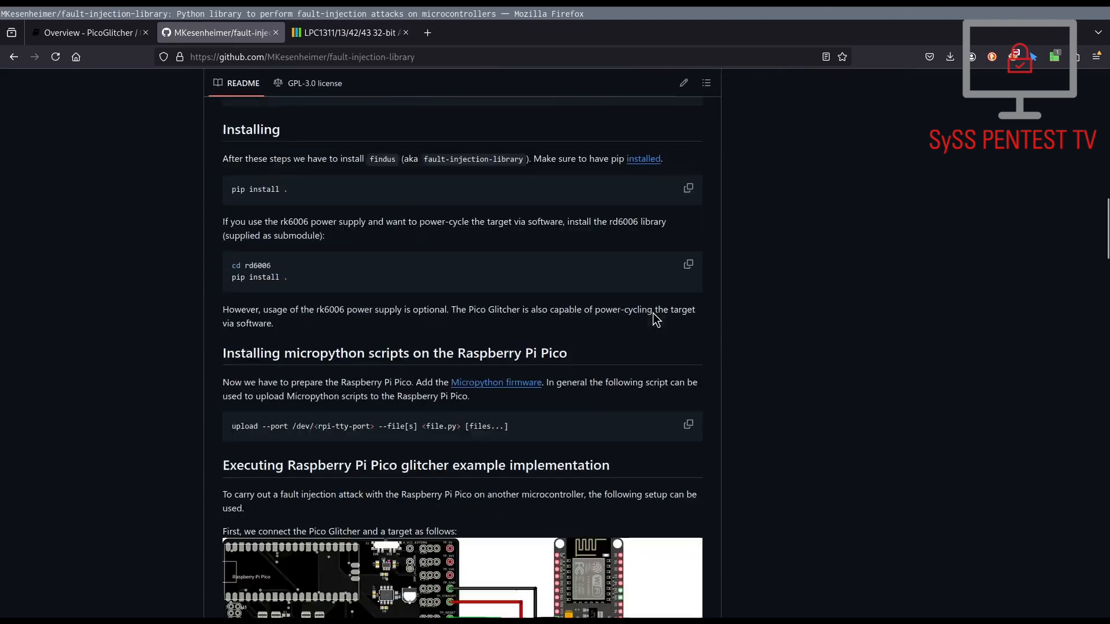
scroll("down", 3)
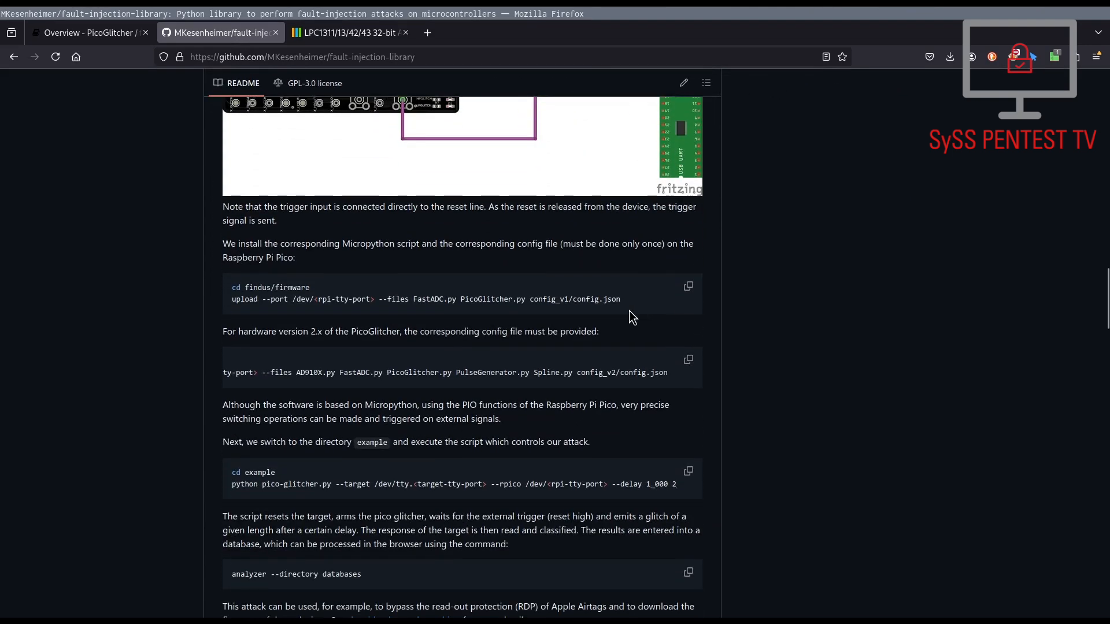
scroll("down", 3)
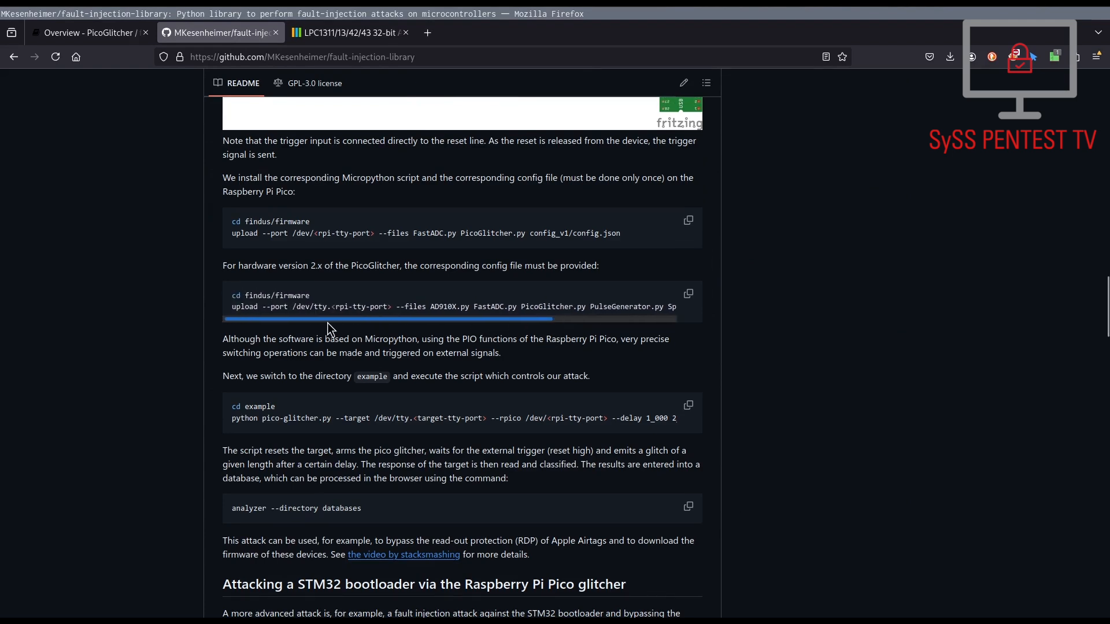
double_click(244, 307)
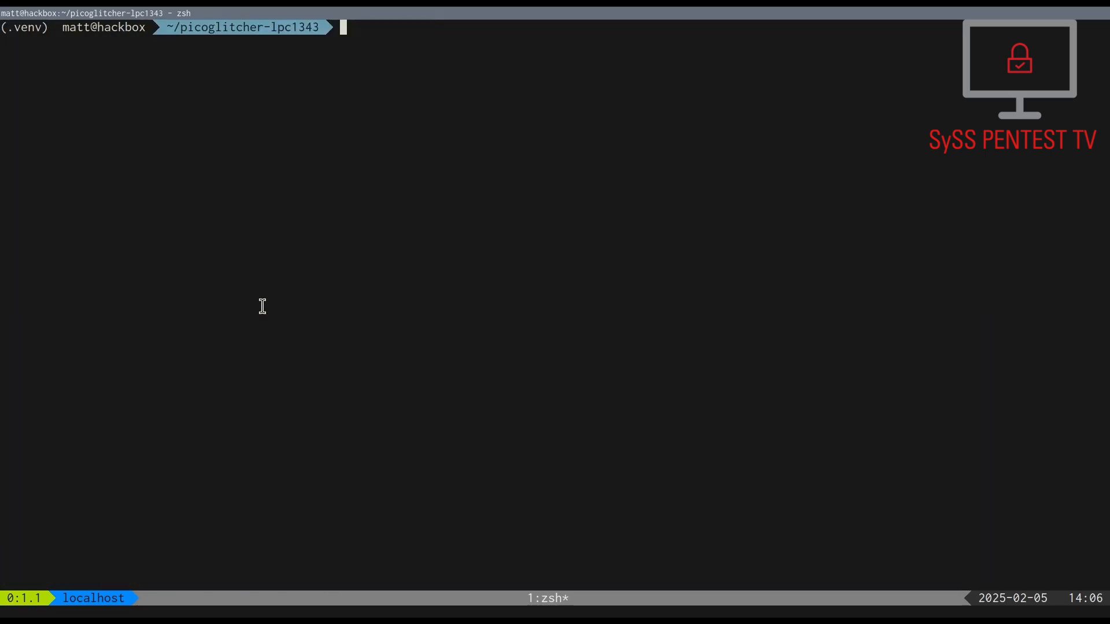
Step: From findus/firmware in site-packages, upload the v2 firmware and config_v2/config.json to the Pico on /dev/ttyACM
type("cd venv/lib/python3.13/site-packages/")
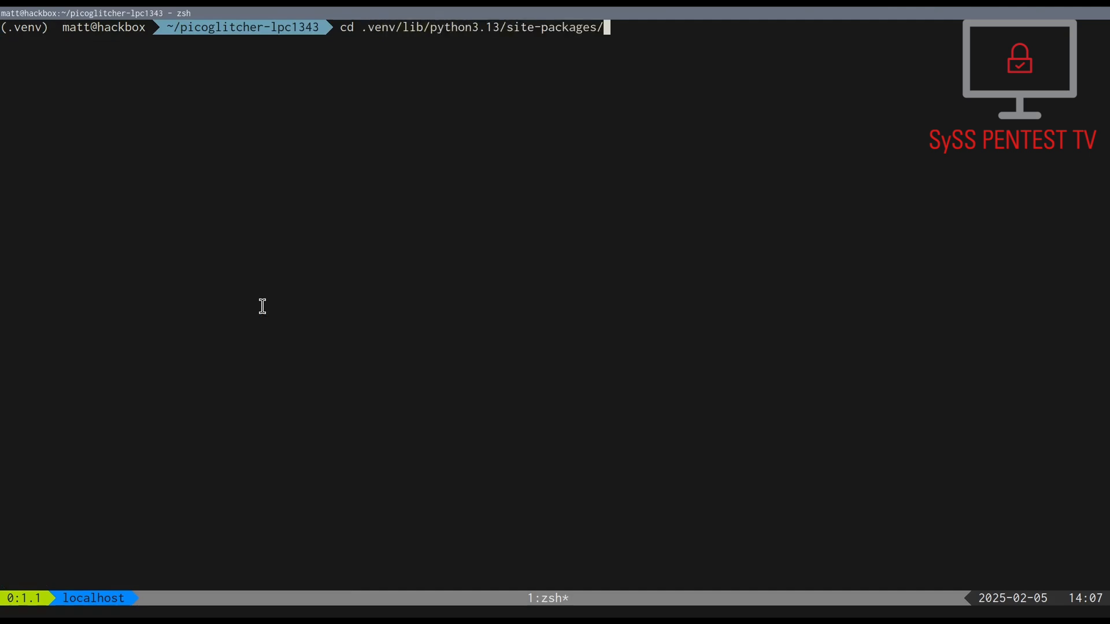
type("findus/firmware/")
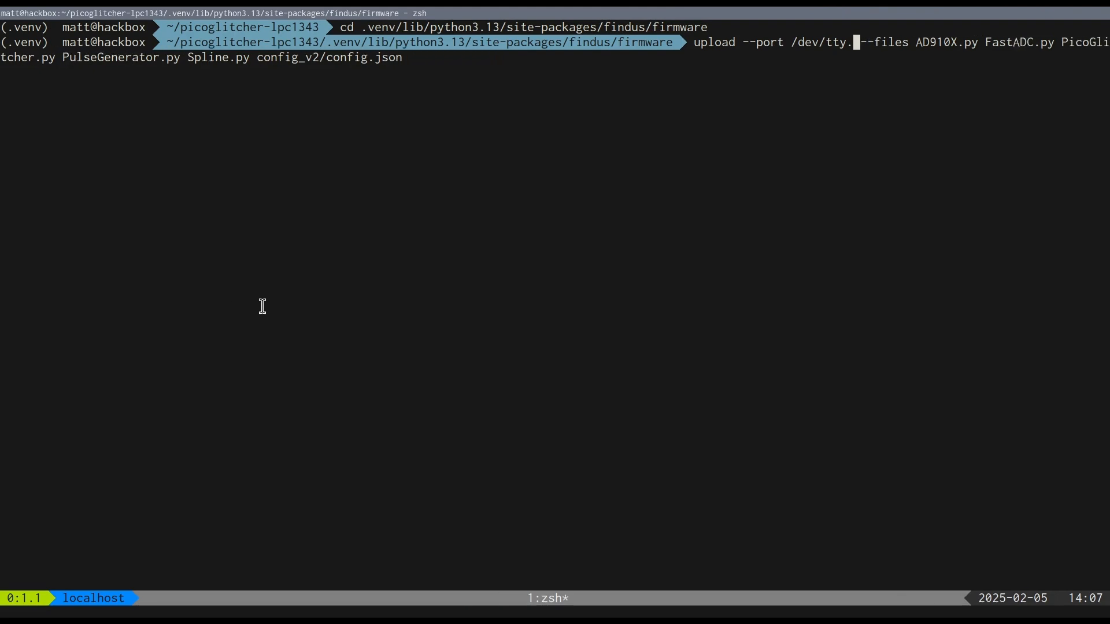
type("ACM")
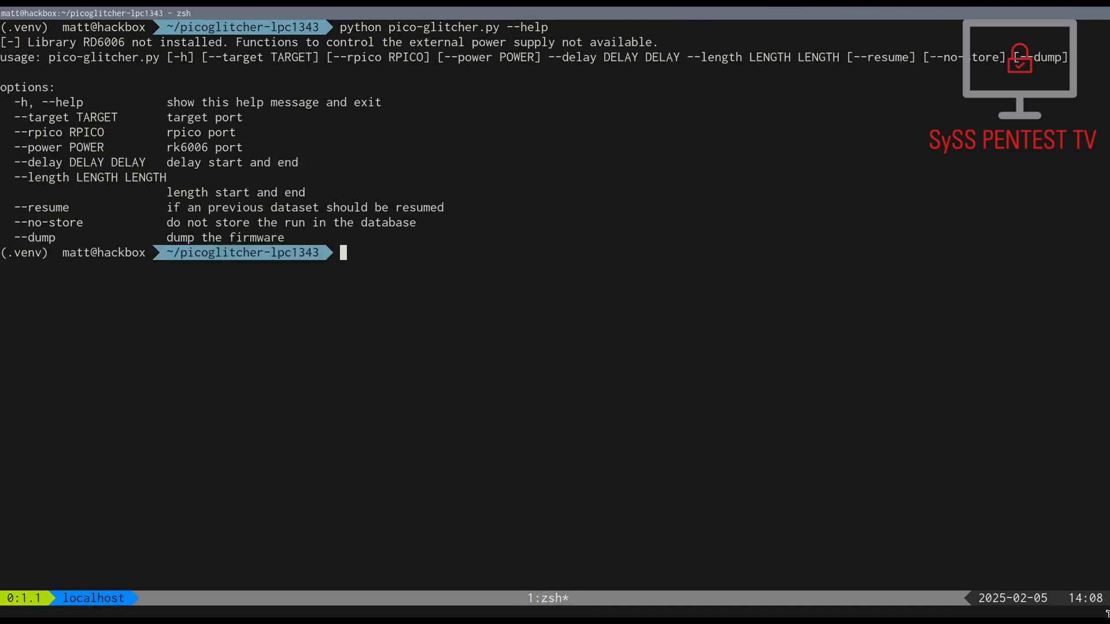
Step: Compose python pico-glitcher.py --target /dev/ttyUSB0 --rpico /dev/ttyACM3 --delay 1000 1000 --length 0 0
type("python")
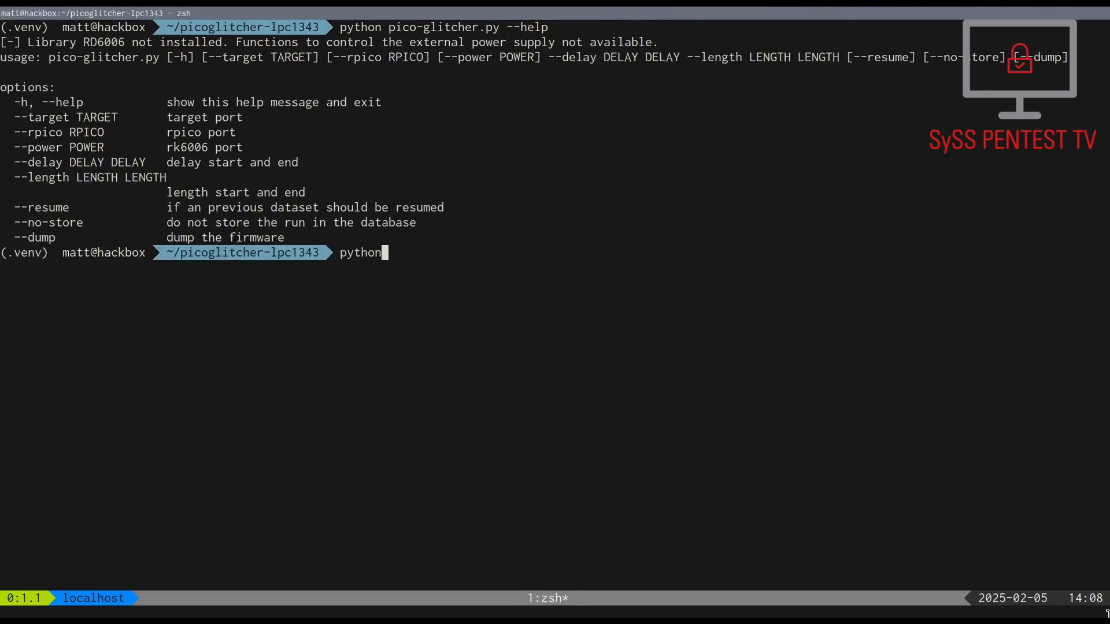
type("pic")
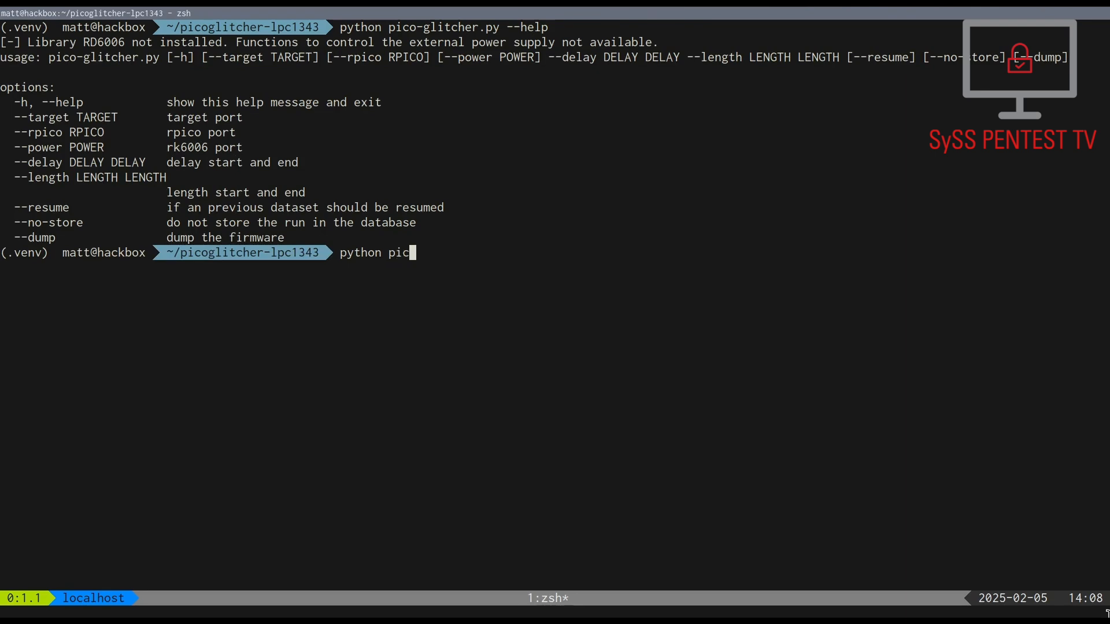
type("o-glitcher.py --target /dev/")
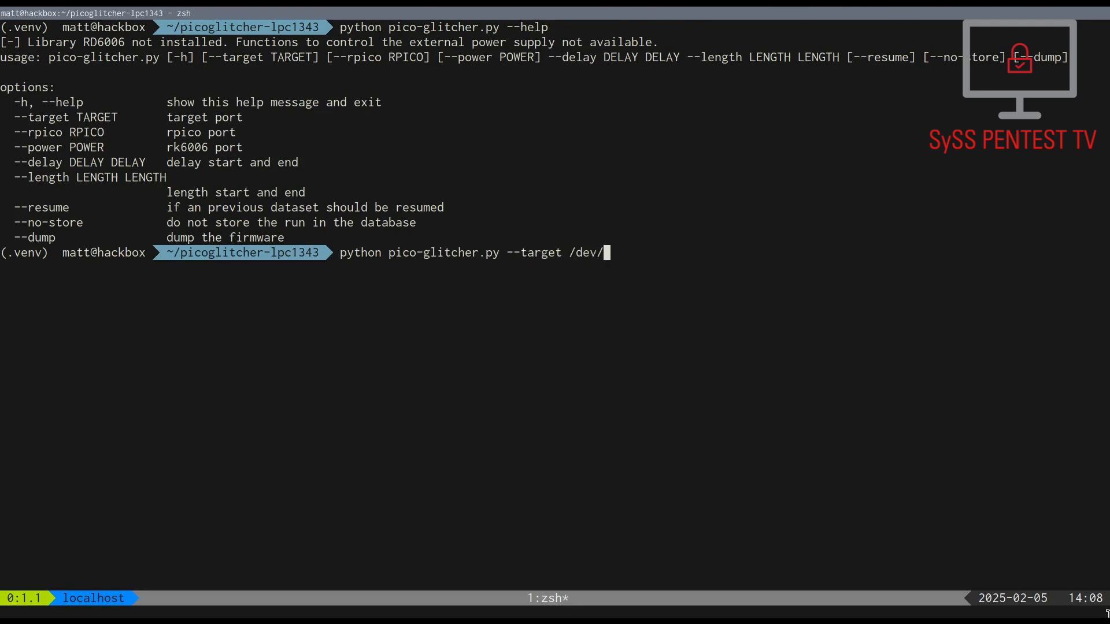
type("ttyUSB0")
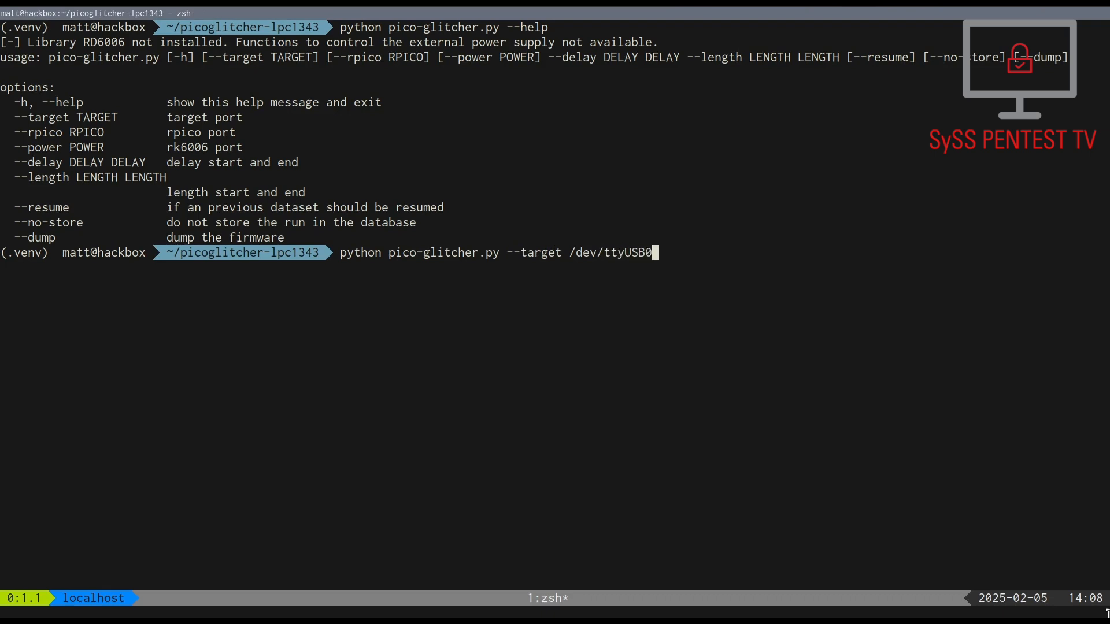
type("--r")
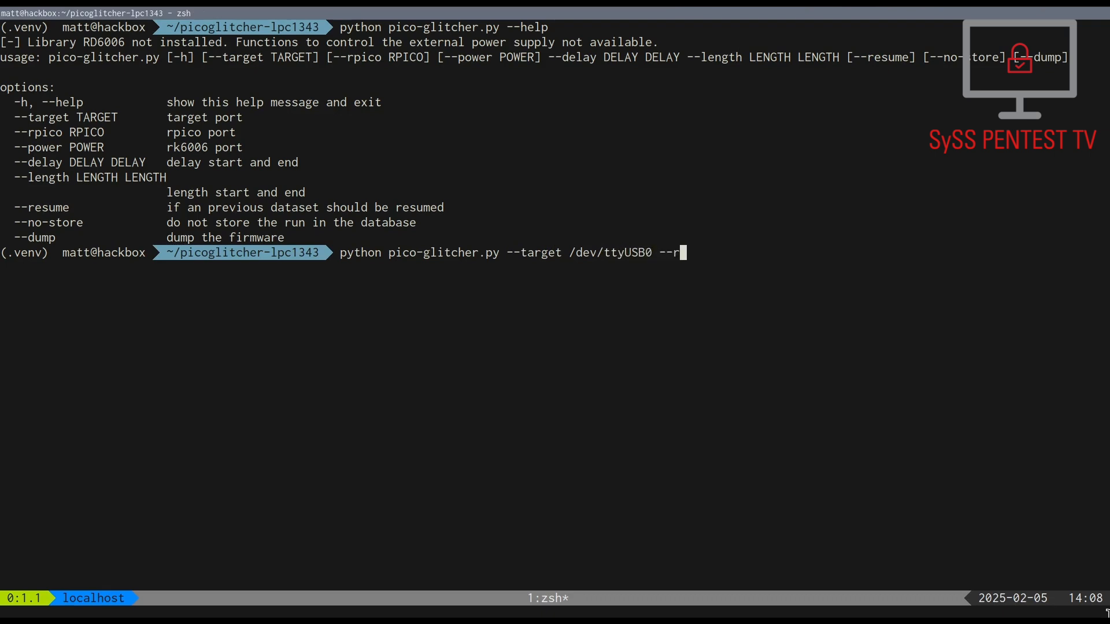
type("pico")
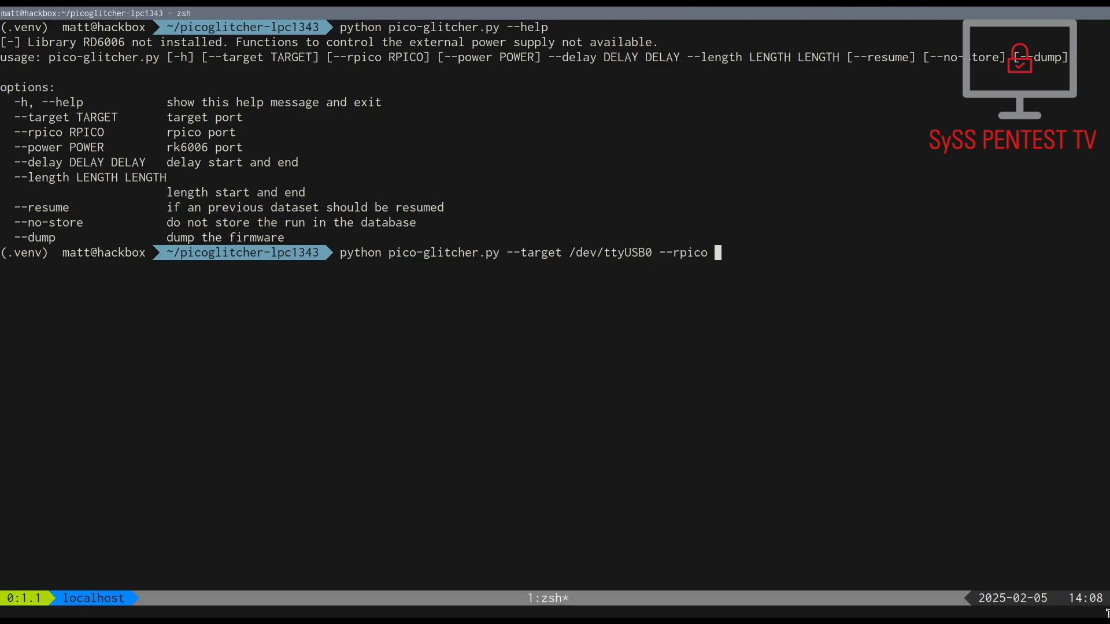
type("/dev/ttyAC")
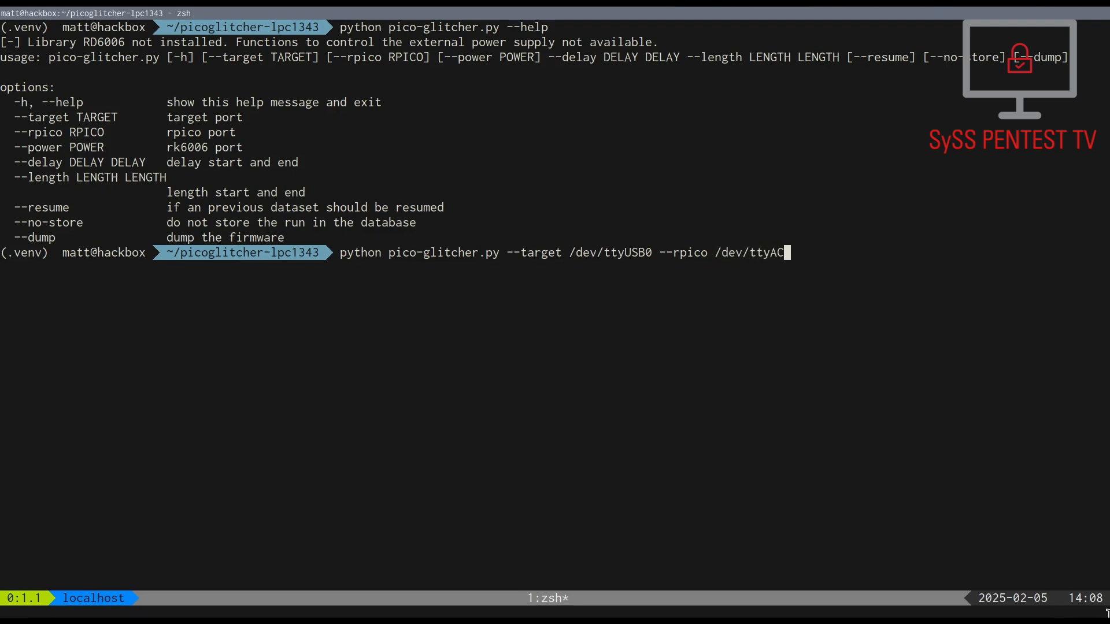
type("M3")
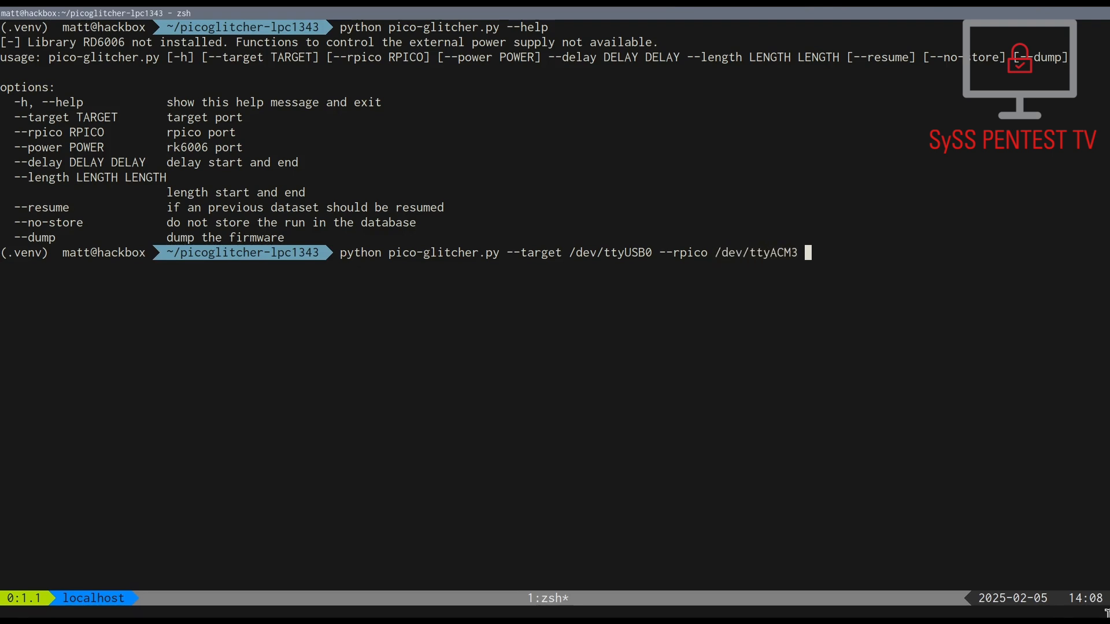
type("--delay")
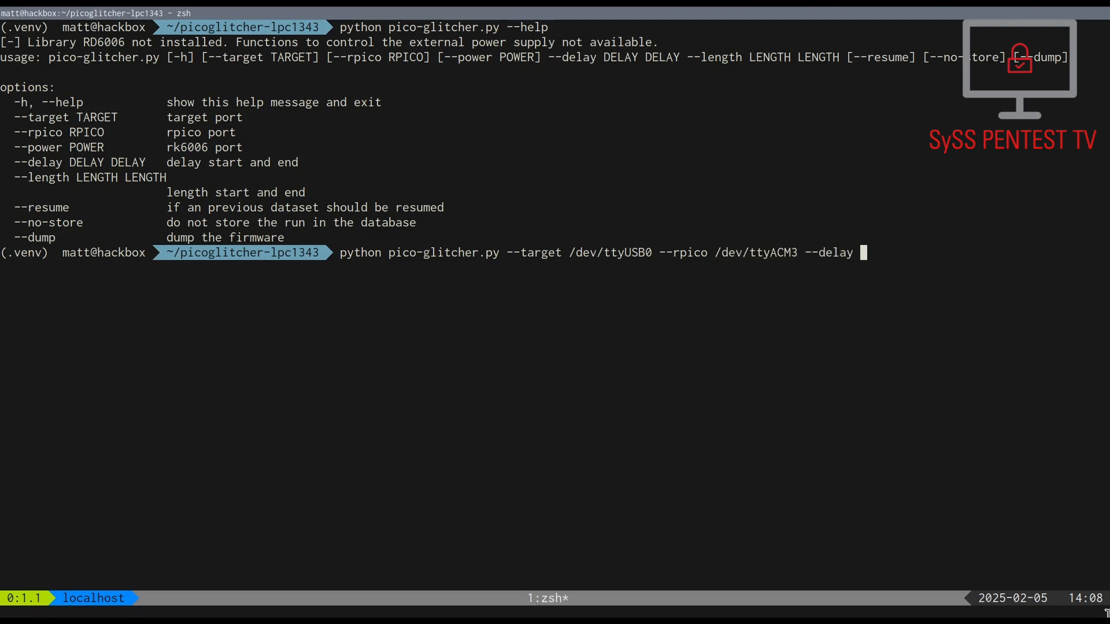
type("1000 1")
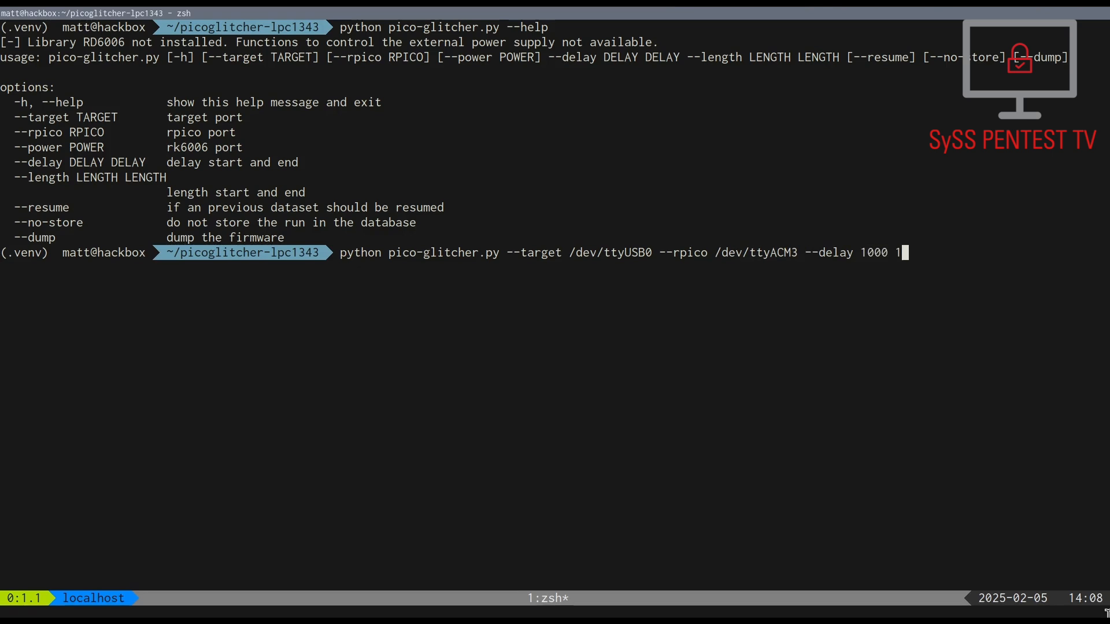
type("000")
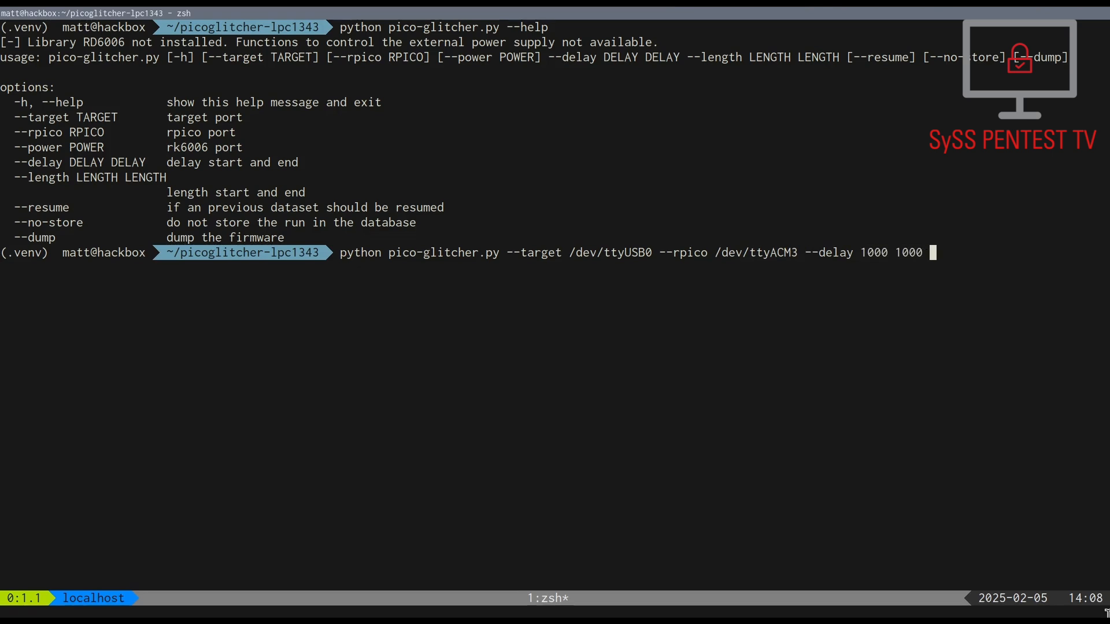
type("--length 0 0")
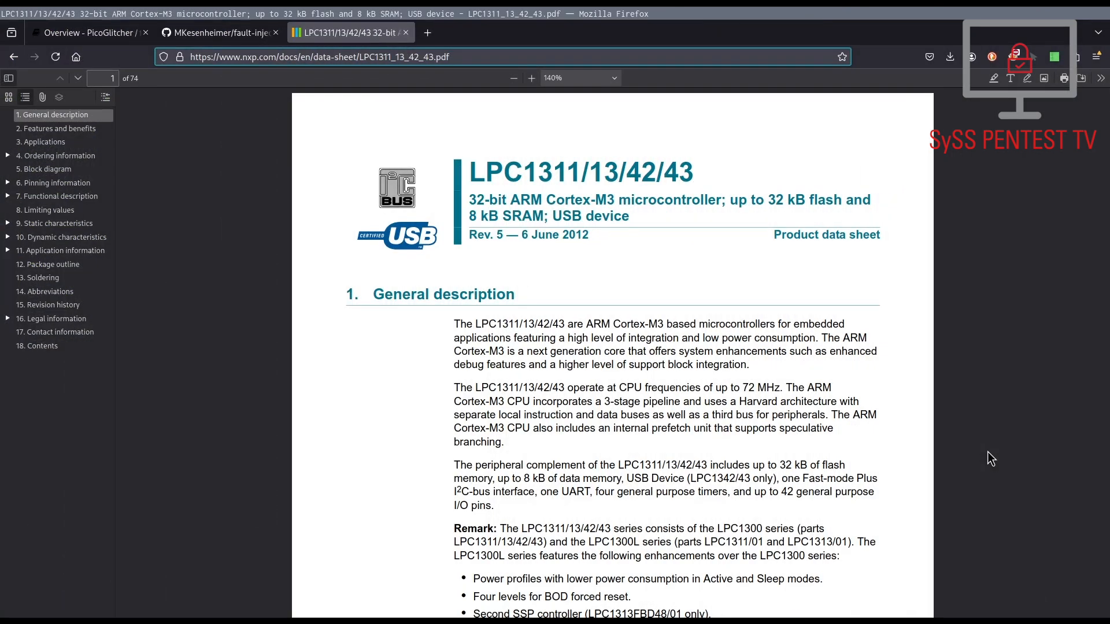
Step: Jump via the PDF outline to section 6 Pinning information with the LPC1343FBD48 pin diagram
left_click(454, 56)
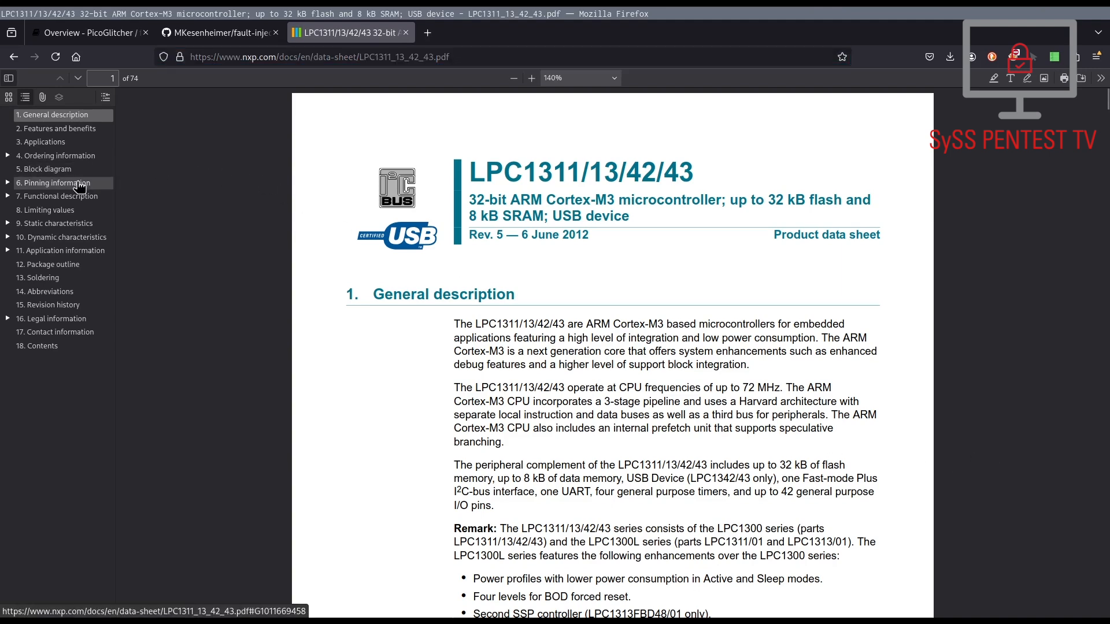
left_click(52, 182)
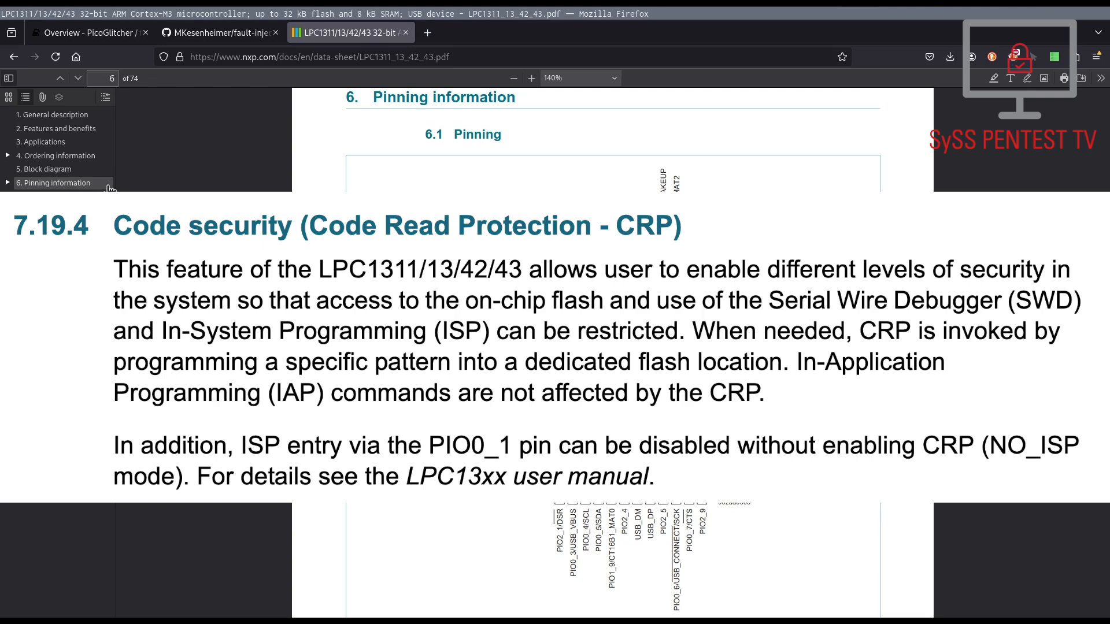
left_click(53, 183)
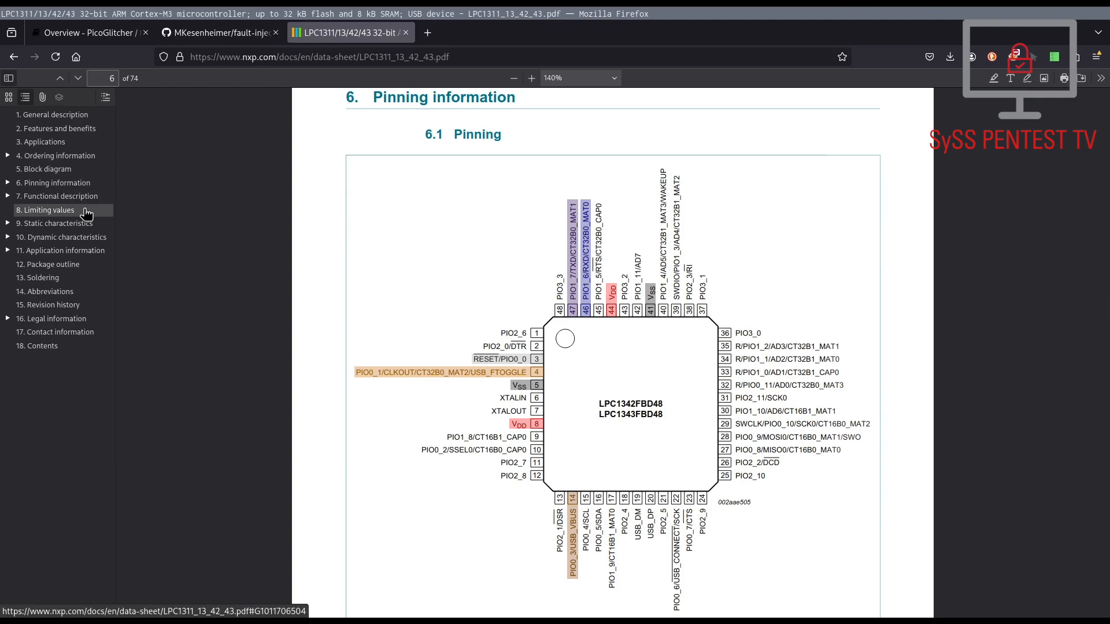
left_click(50, 211)
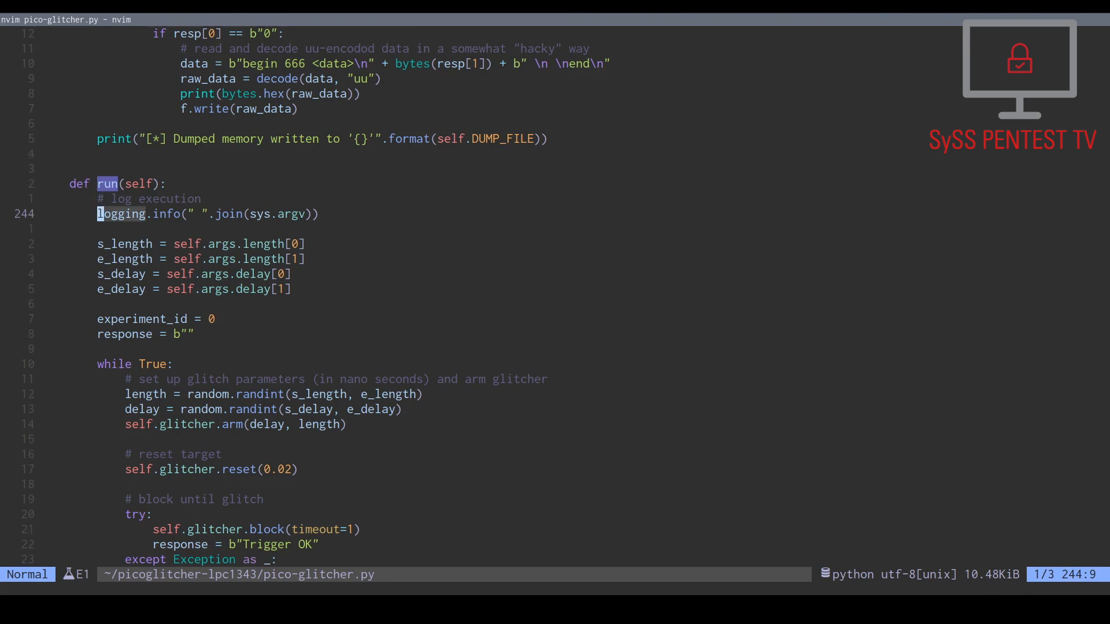
key("j")
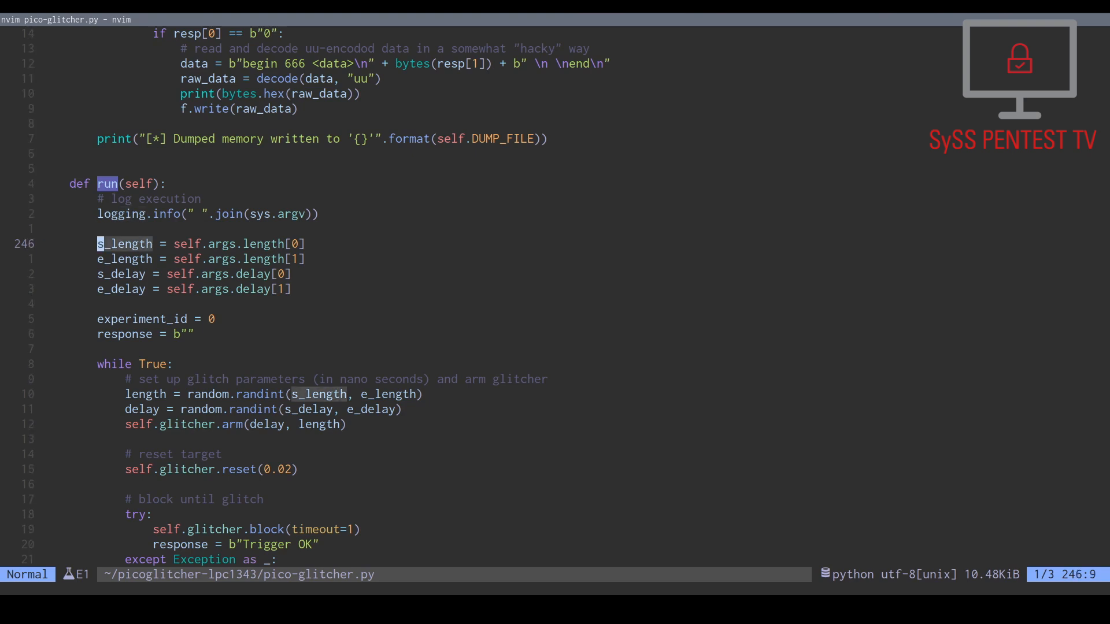
key("j")
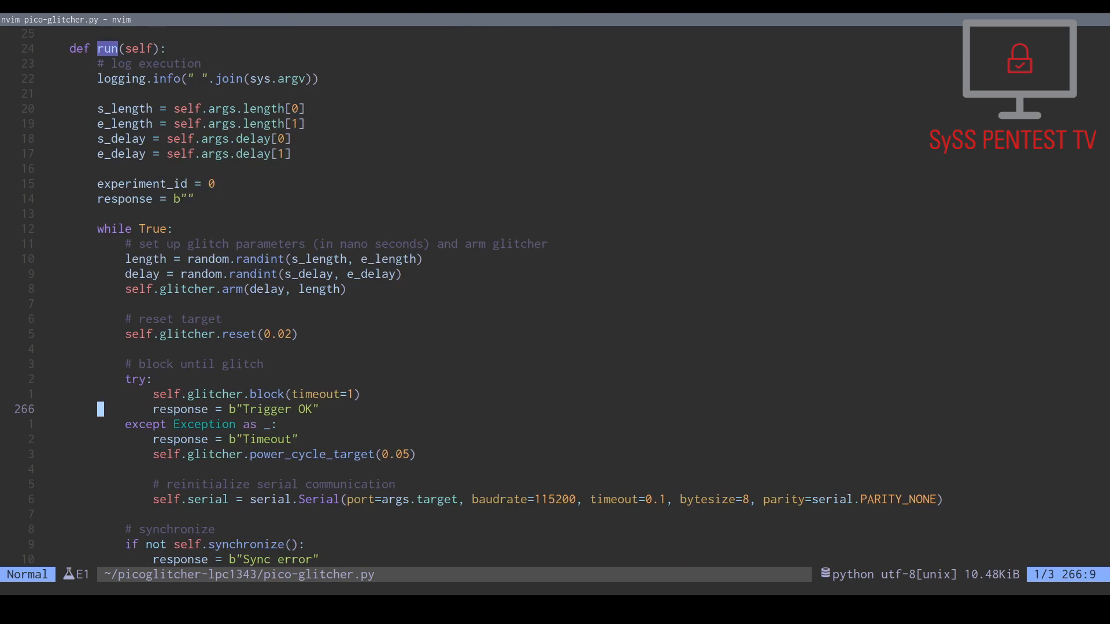
scroll("down", 3)
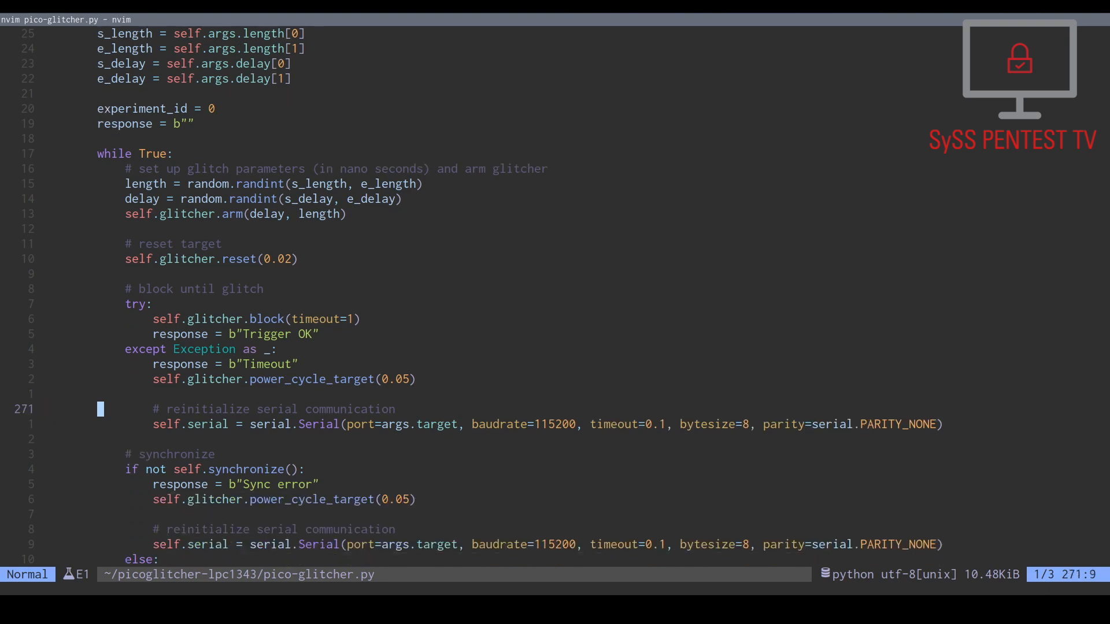
scroll("down", 3)
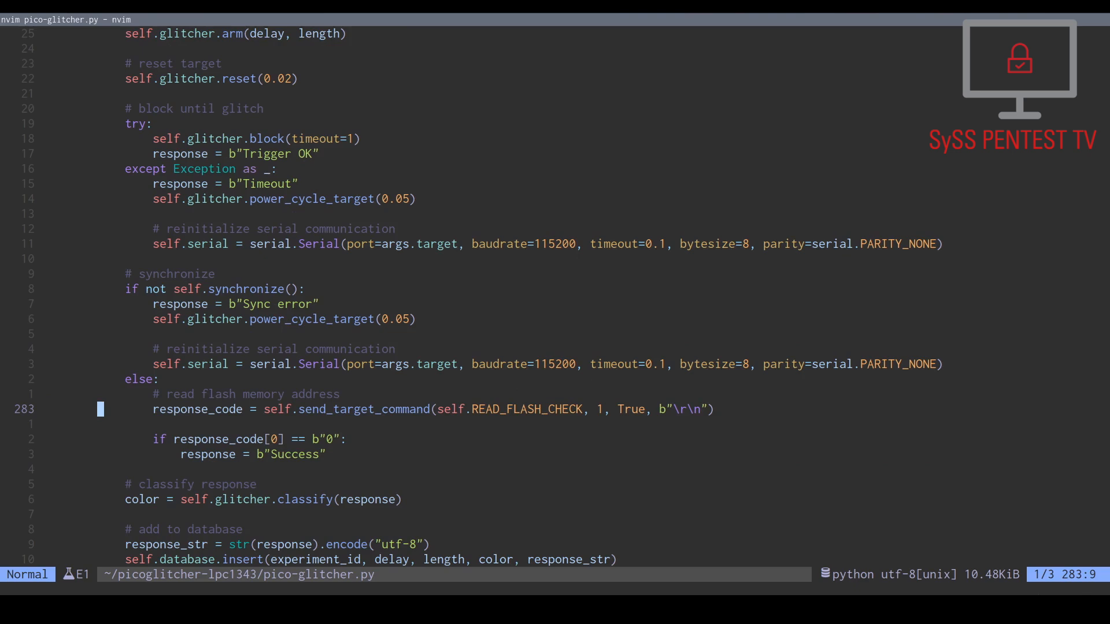
scroll("down", 3)
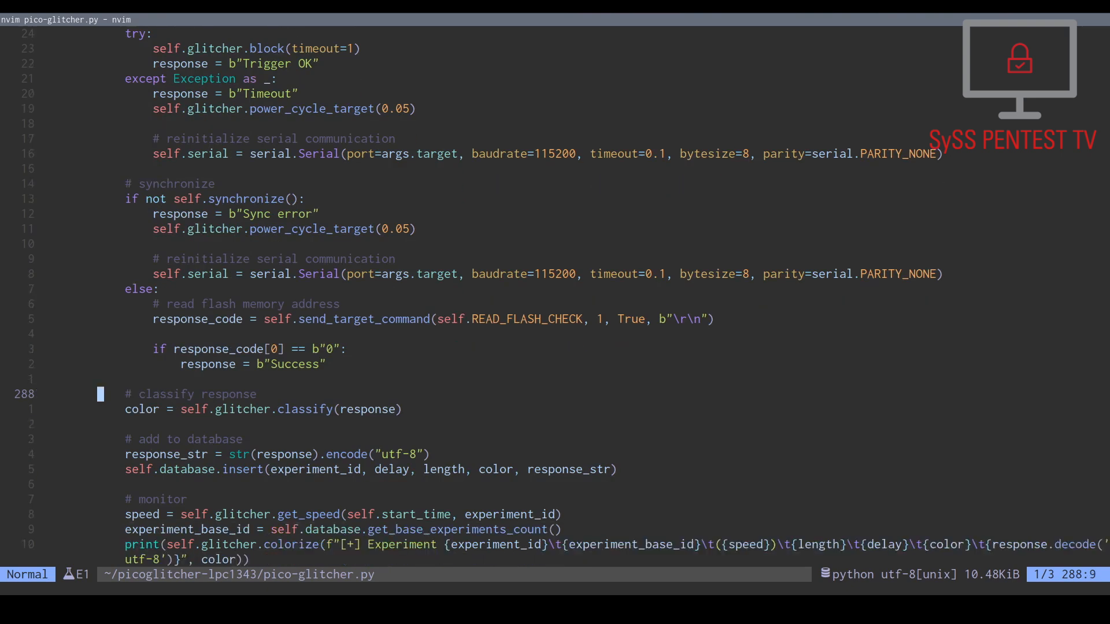
key("j")
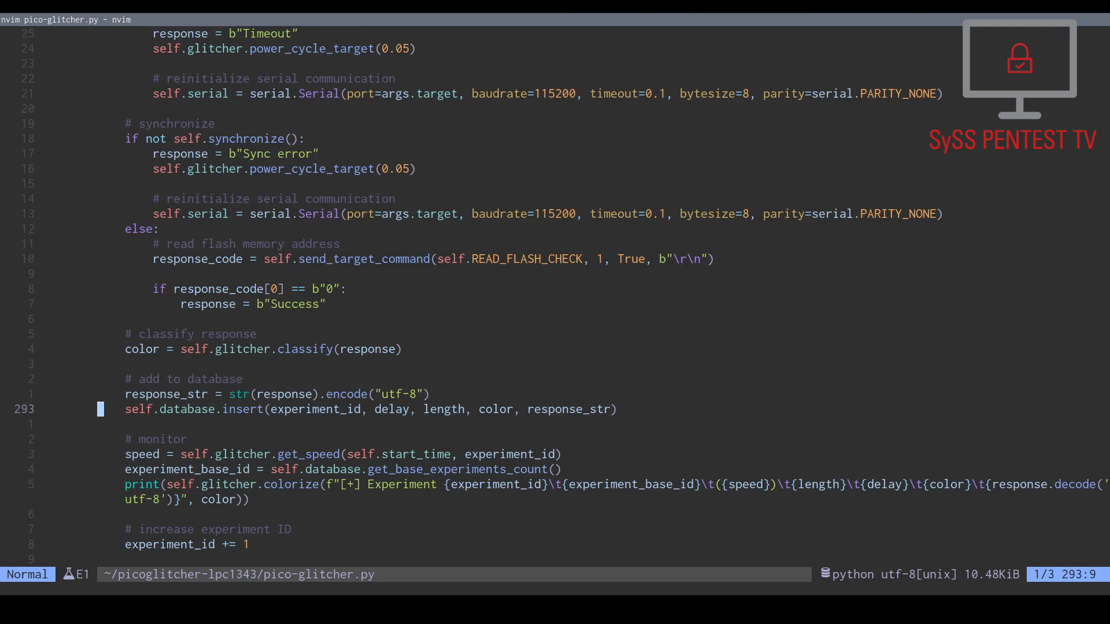
scroll("down", 3)
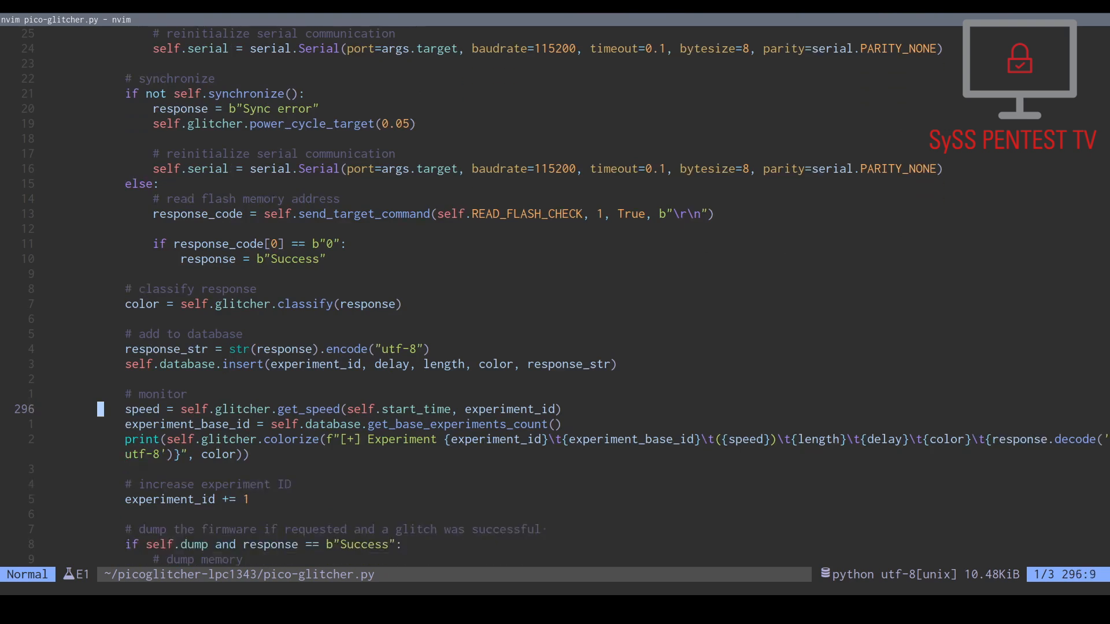
scroll("down", 3)
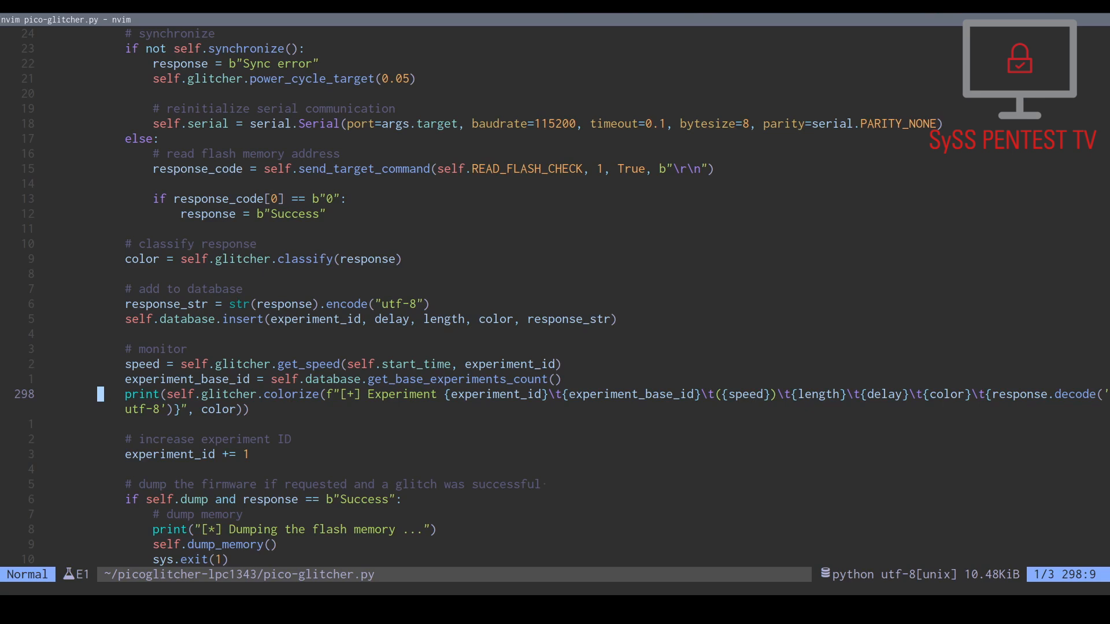
scroll("down", 3)
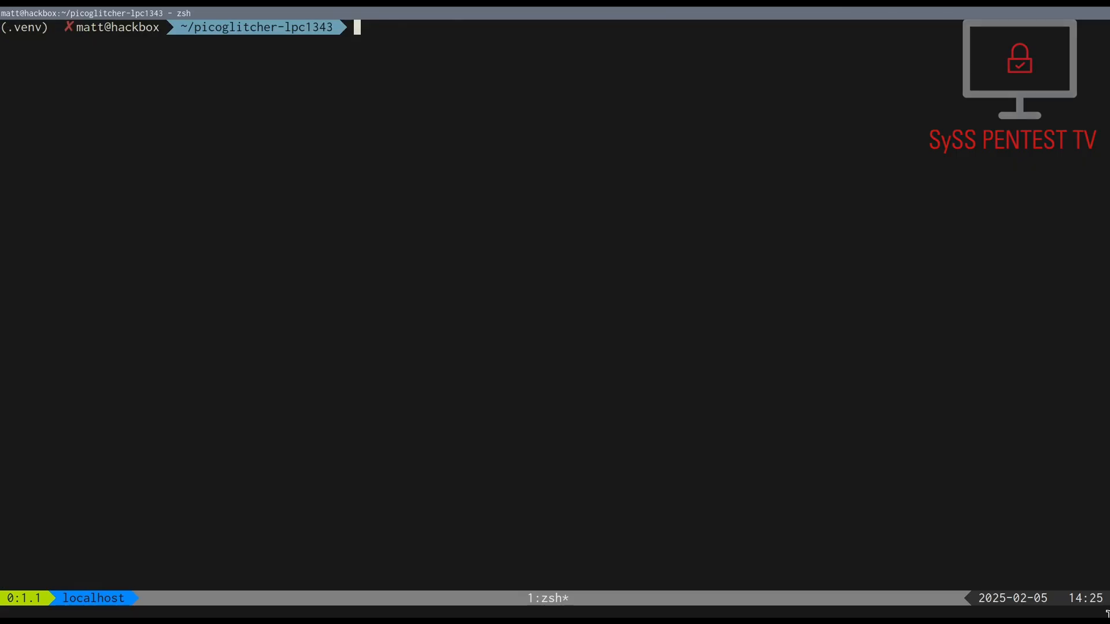
Step: Launch pico-glitcher.py on ttyUSB0/ttyACM3 with delay 1000 80000 and length 80 140 and follow its experiment log
type("python pico-glitcher.py --target /dev/ttyUSB0 --rpico /dev/ttyACM3 --delay 1000 1000 --length 0 0")
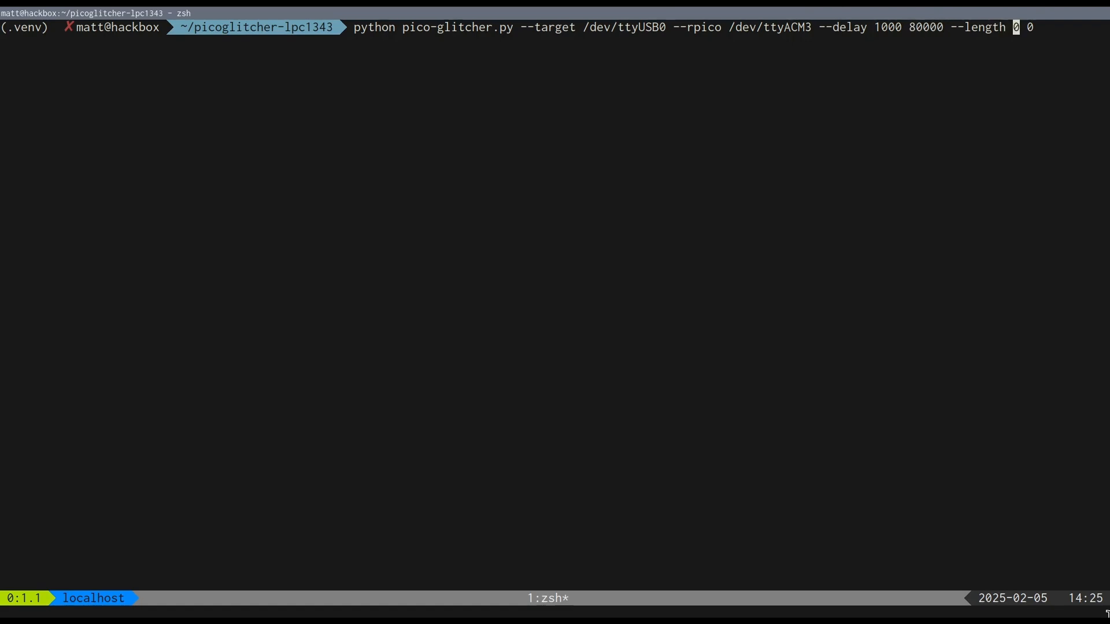
type("8")
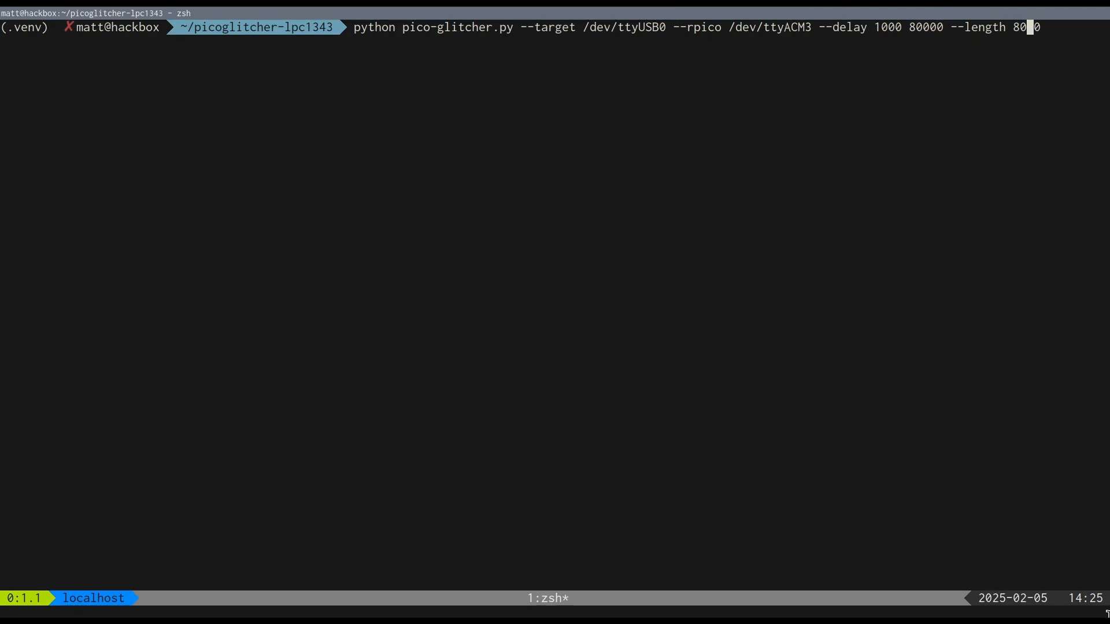
type("140")
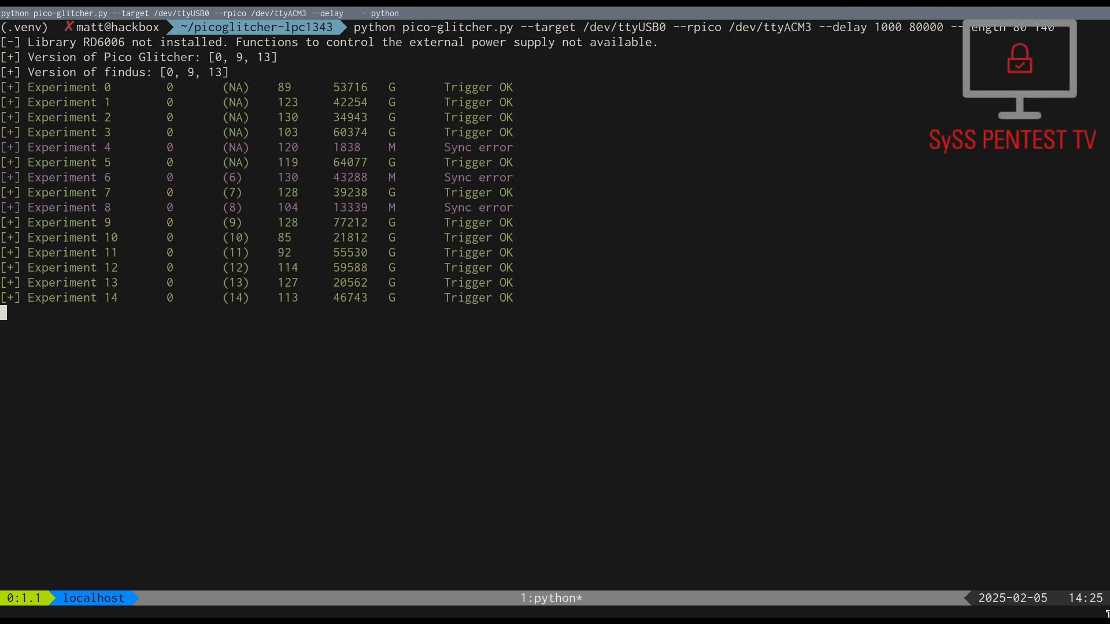
scroll("down", 3)
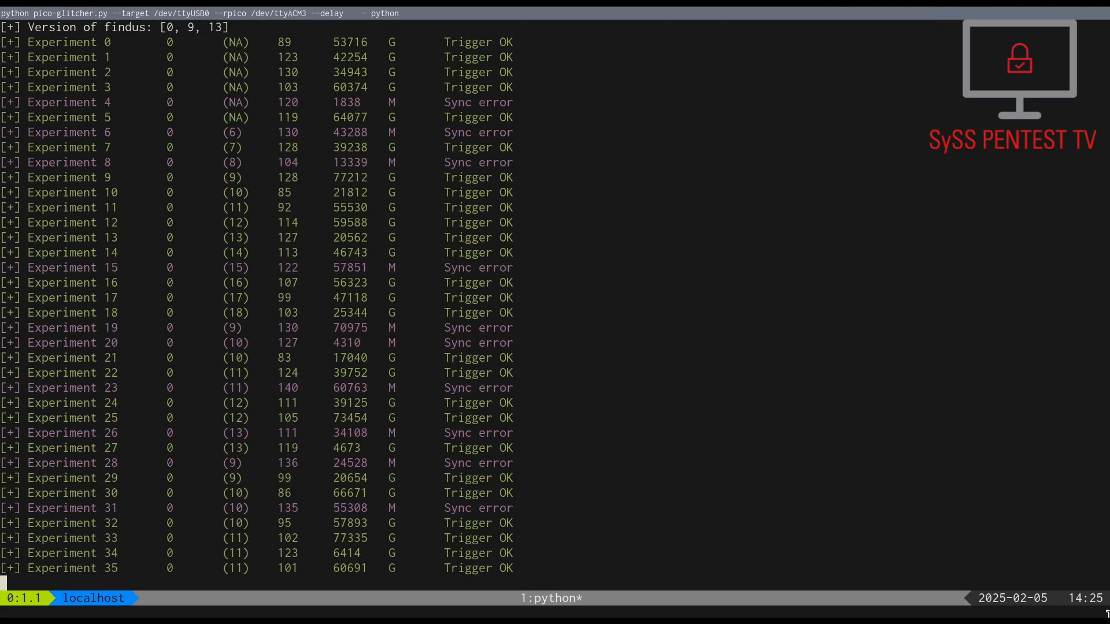
scroll("down", 3)
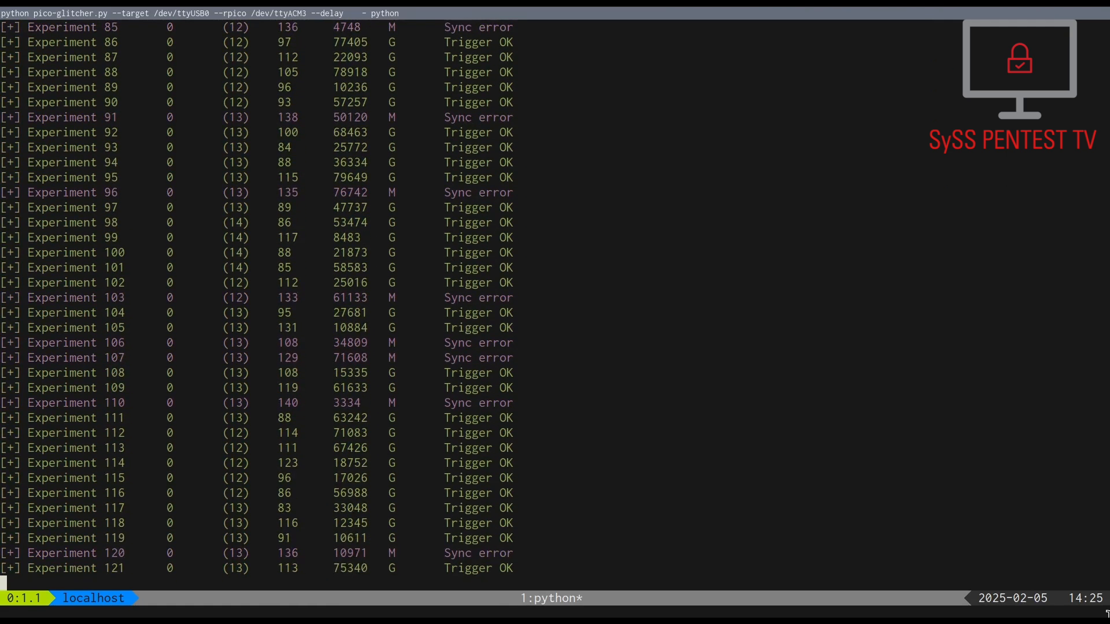
scroll("down", 3)
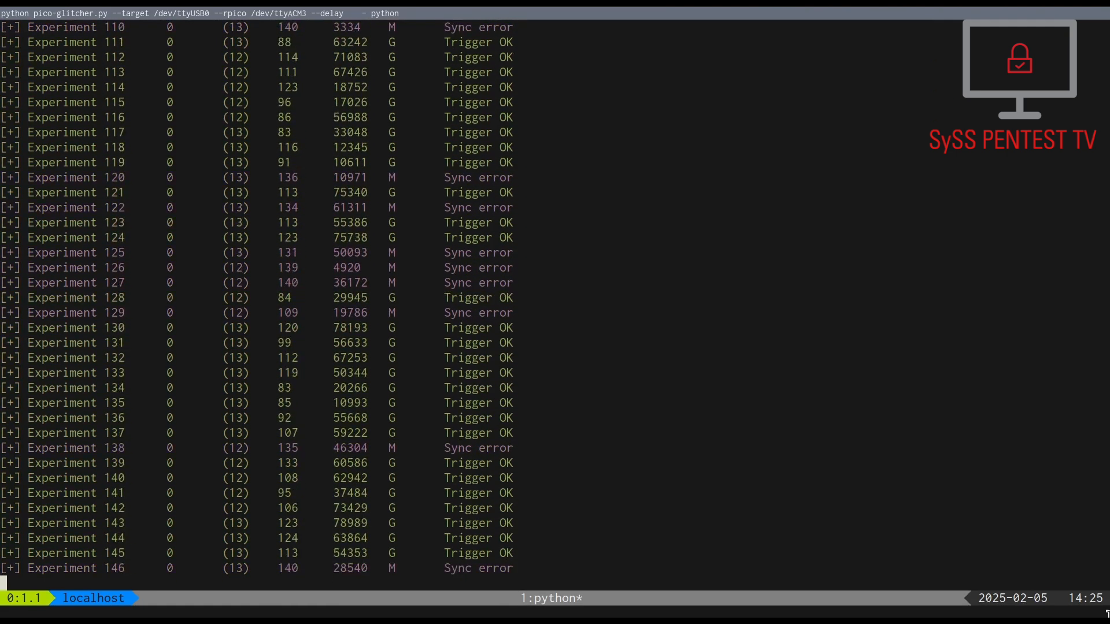
scroll("down", 3)
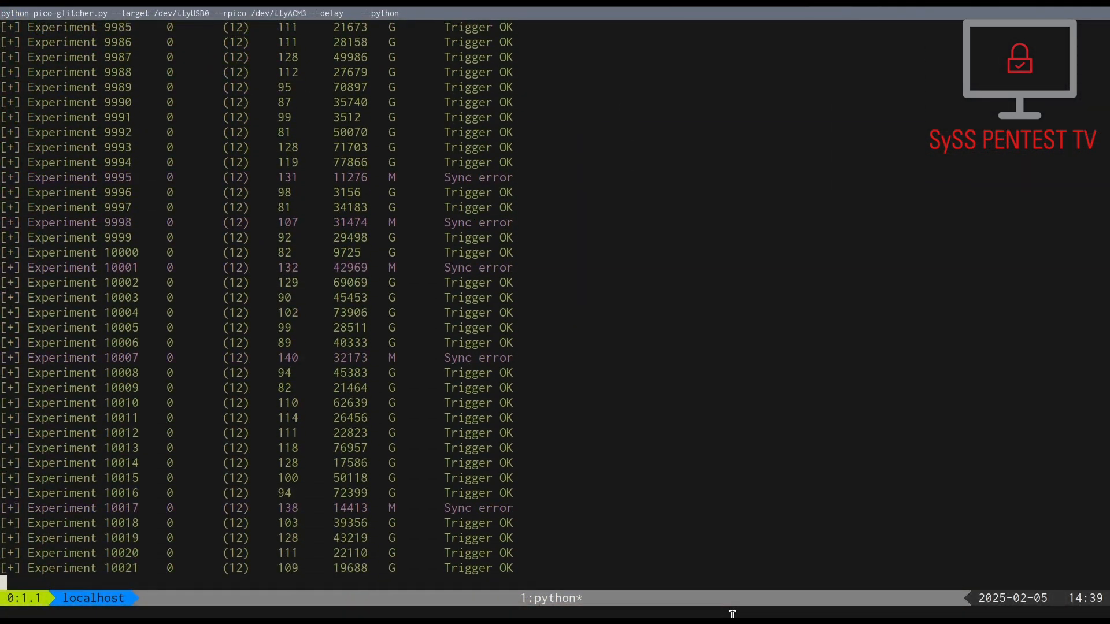
Step: Interrupt the campaign with Ctrl-C and run analyzer --directory databases
key("ctrl+c")
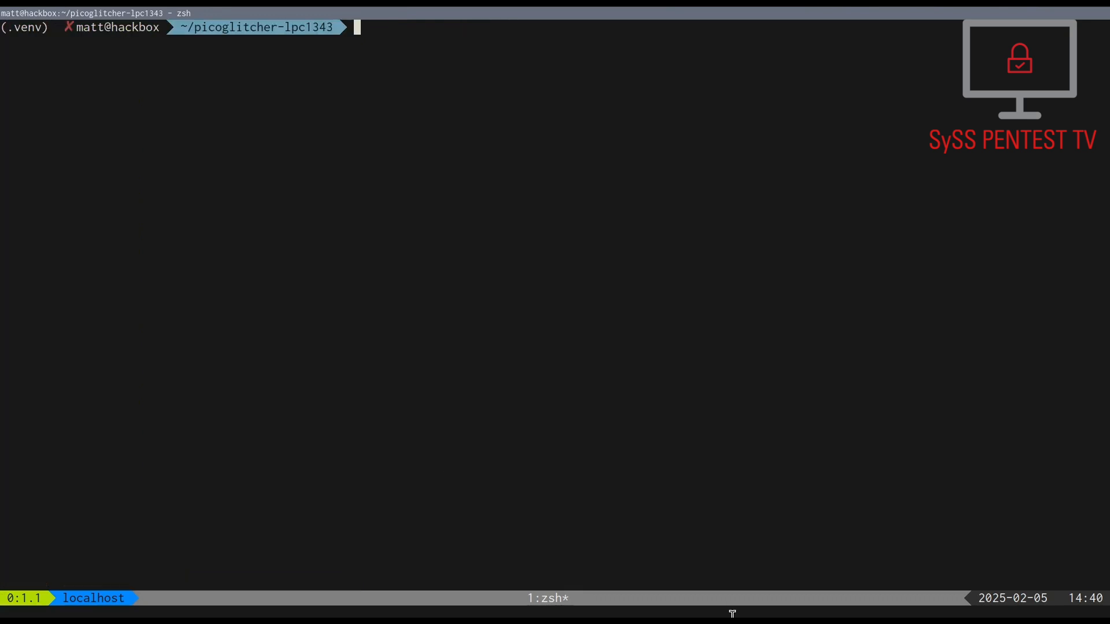
type("analyzer --")
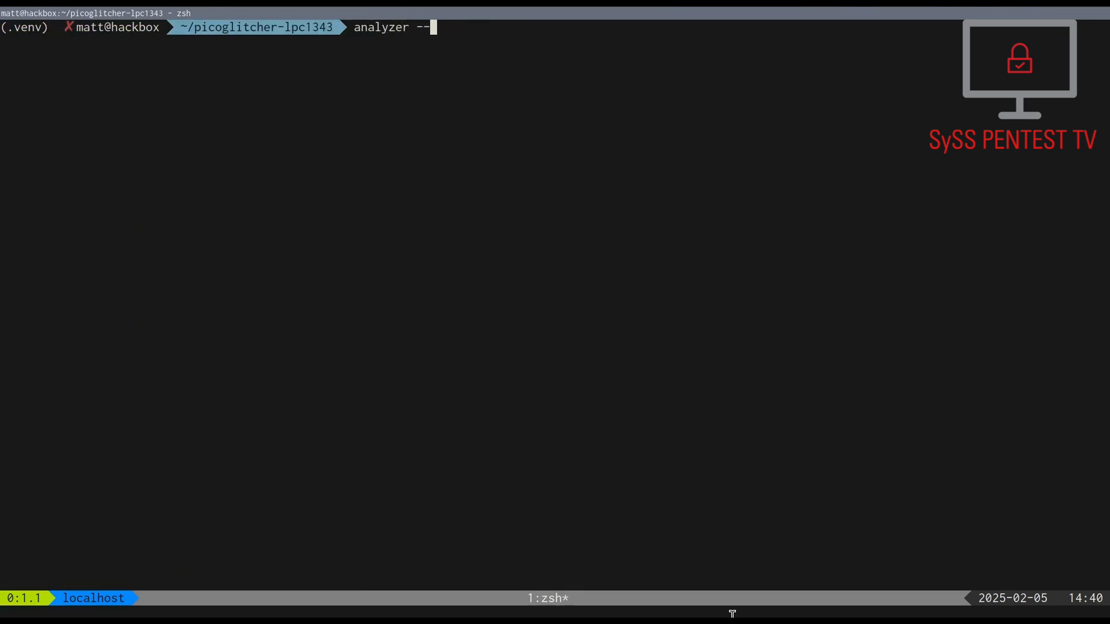
type("directory")
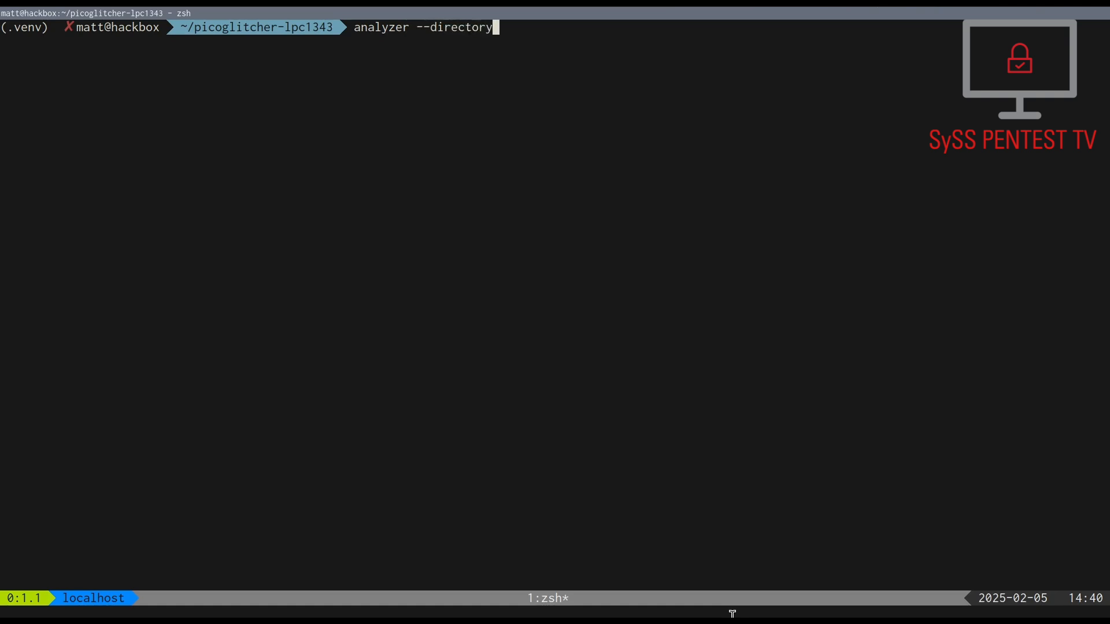
type("databases")
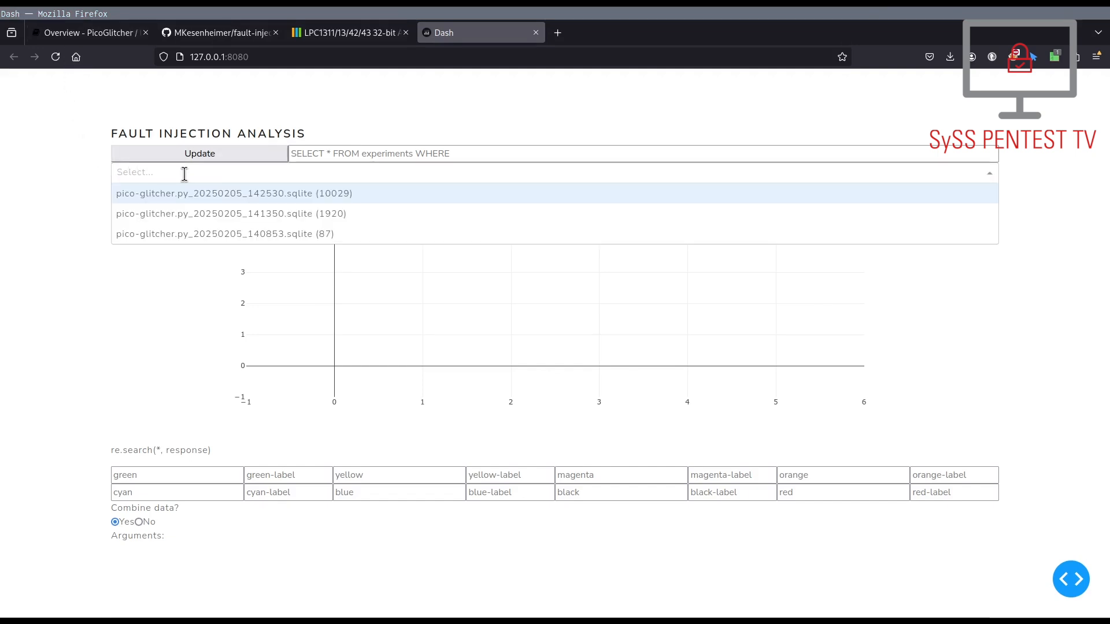
mouse_move(375, 199)
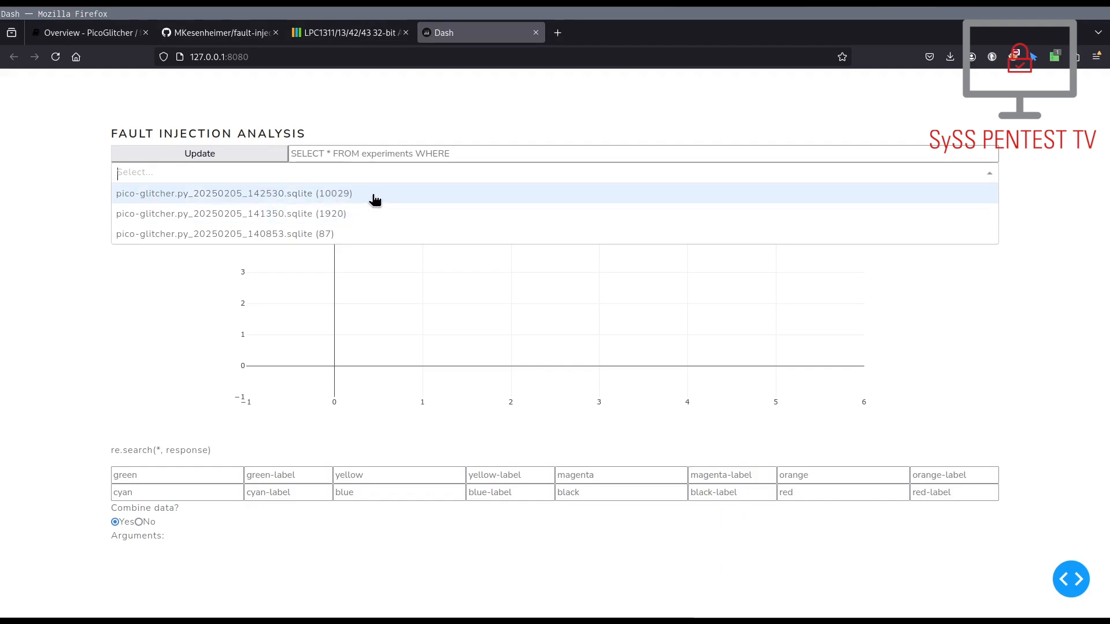
Step: Load pico-glitcher.py_20250205_142530.sqlite and label classes Trigger OK, Timeout, Sync error, Success to reveal the success region
left_click(231, 193)
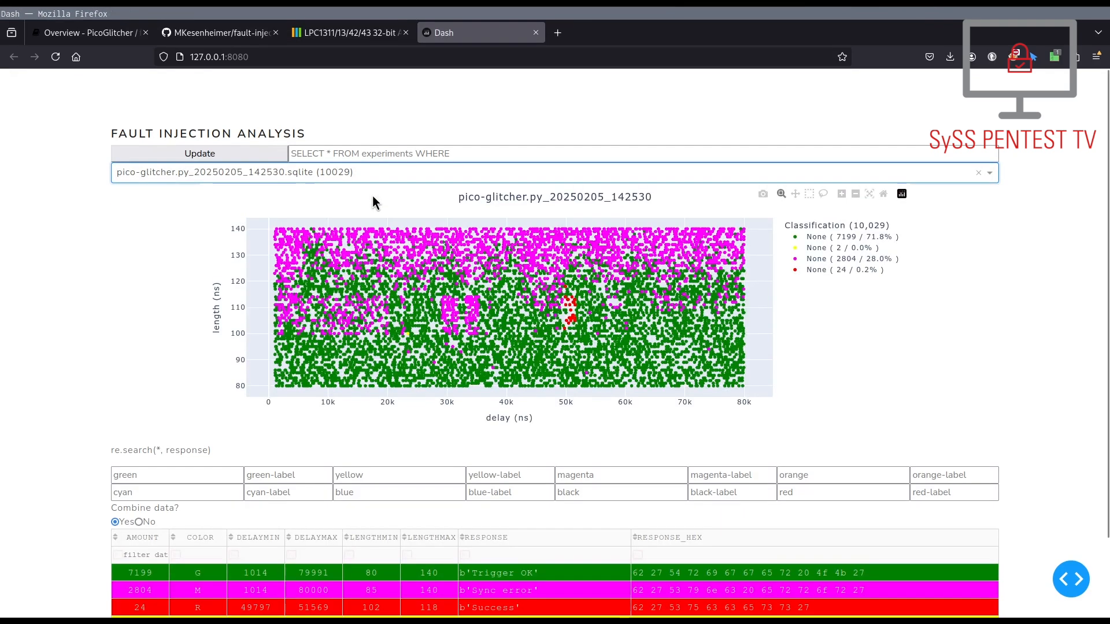
mouse_move(377, 207)
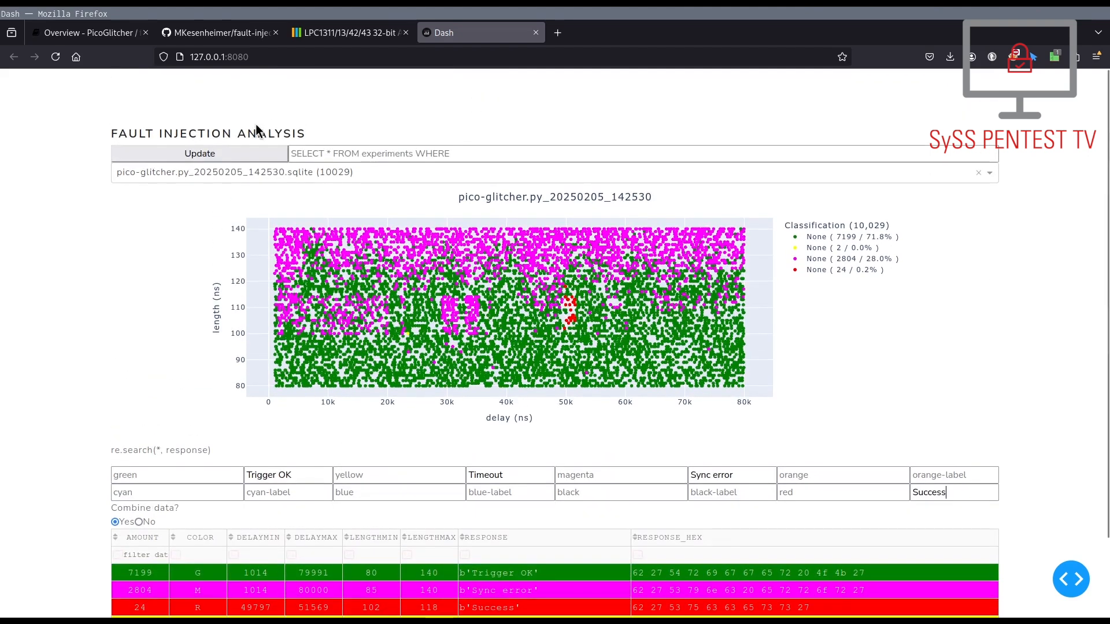
left_click(199, 153)
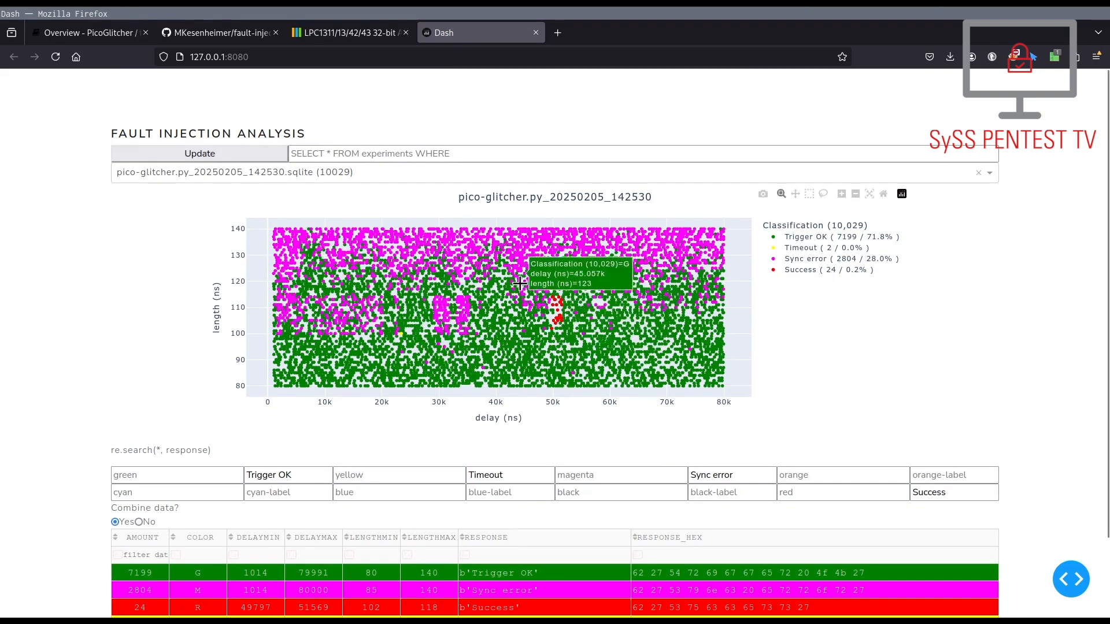
mouse_move(532, 326)
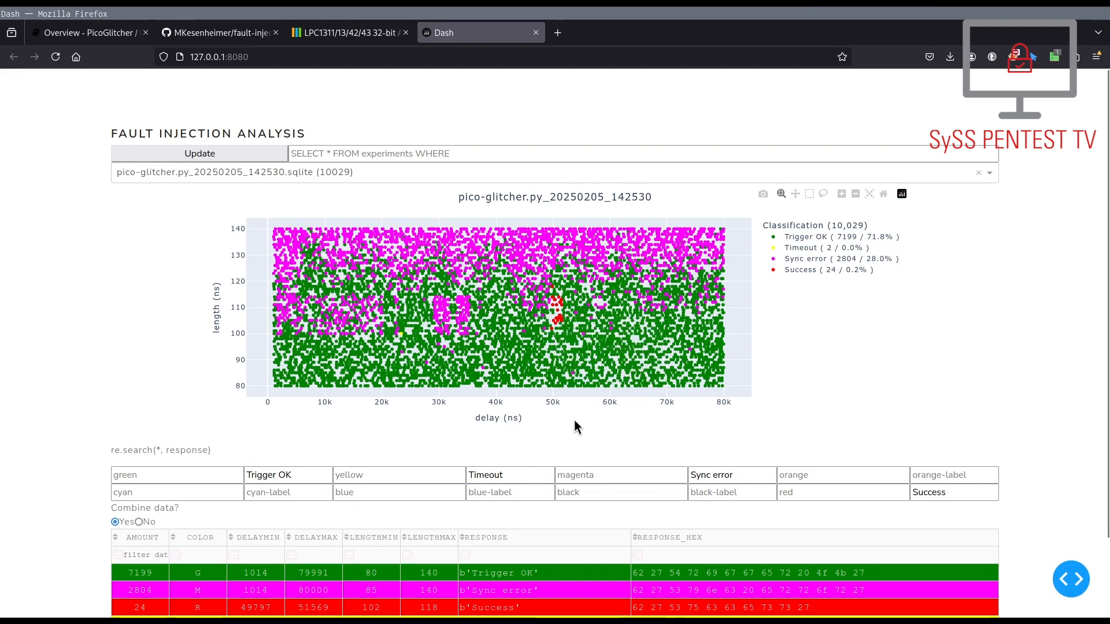
scroll("down", 3)
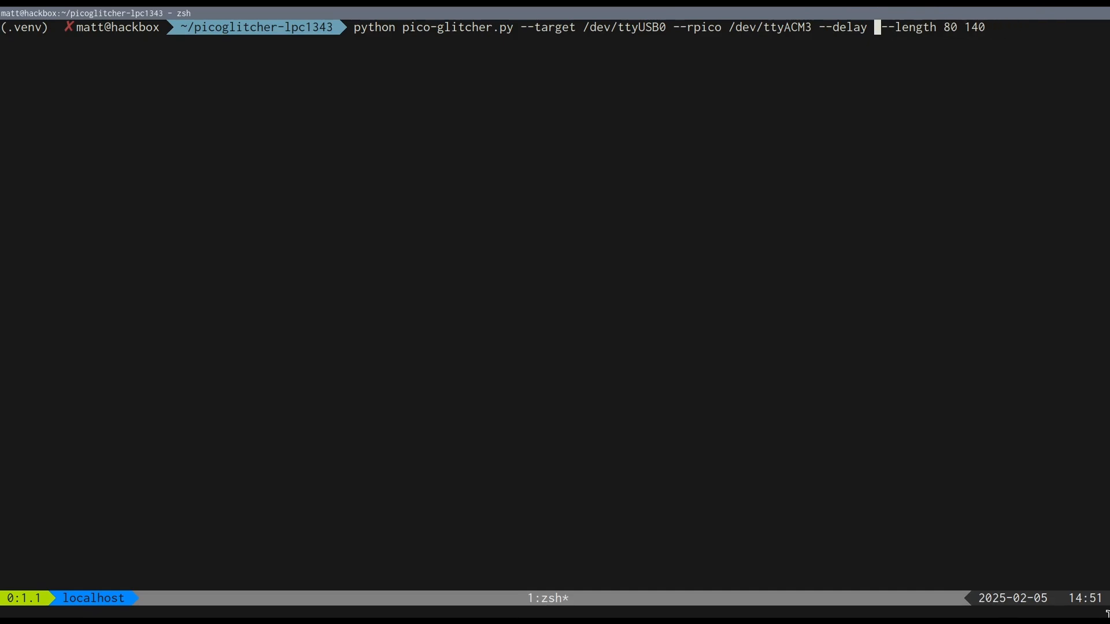
type("49800 51600")
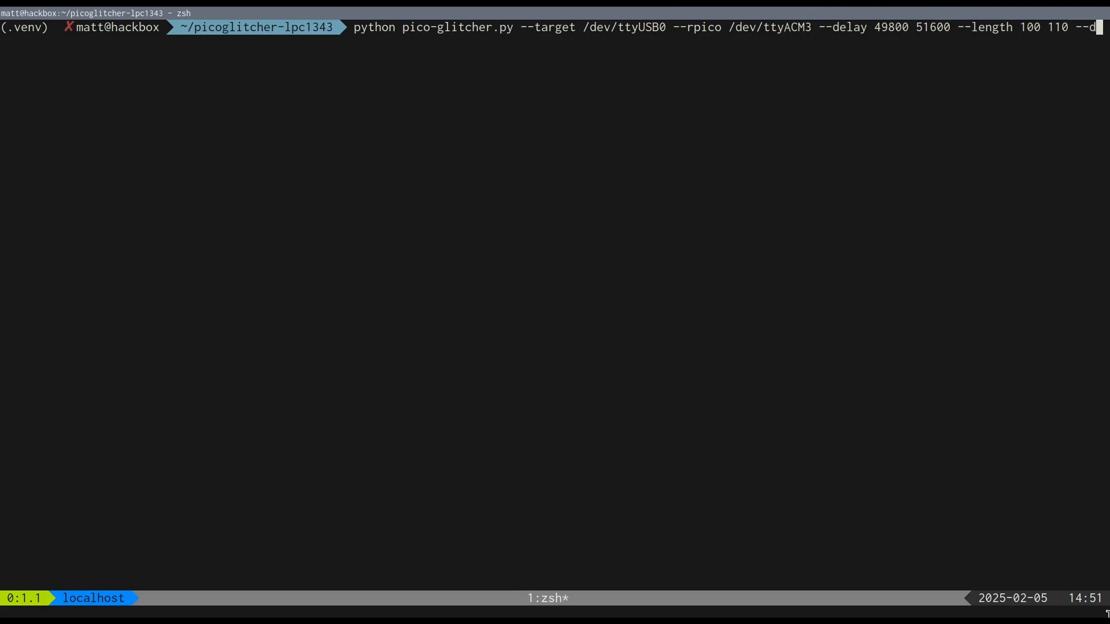
key("Return")
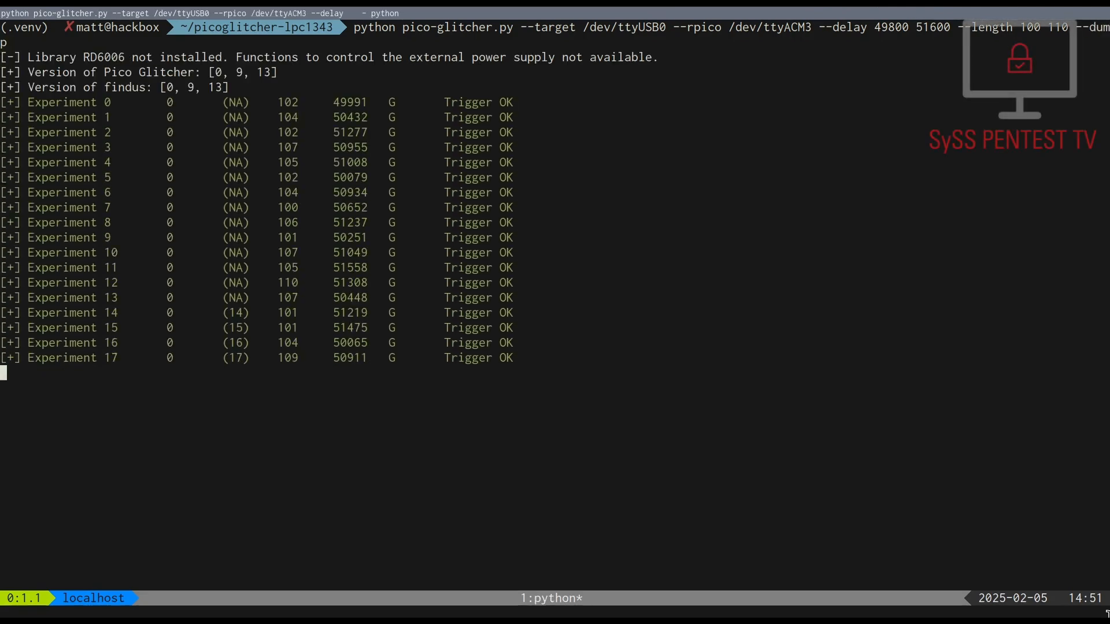
scroll("down", 3)
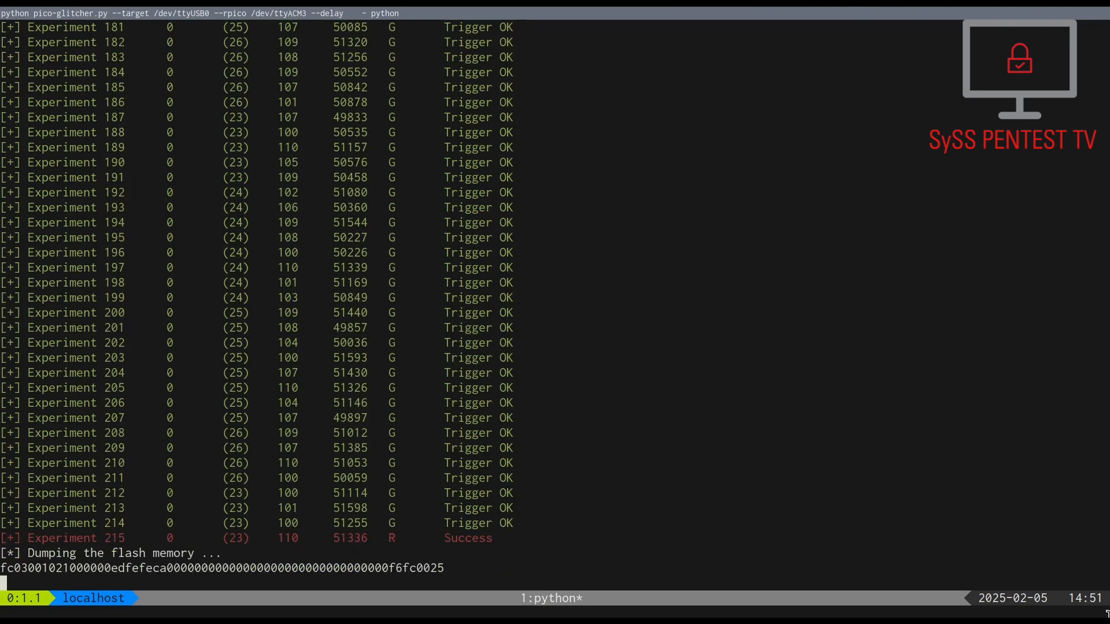
scroll("down", 3)
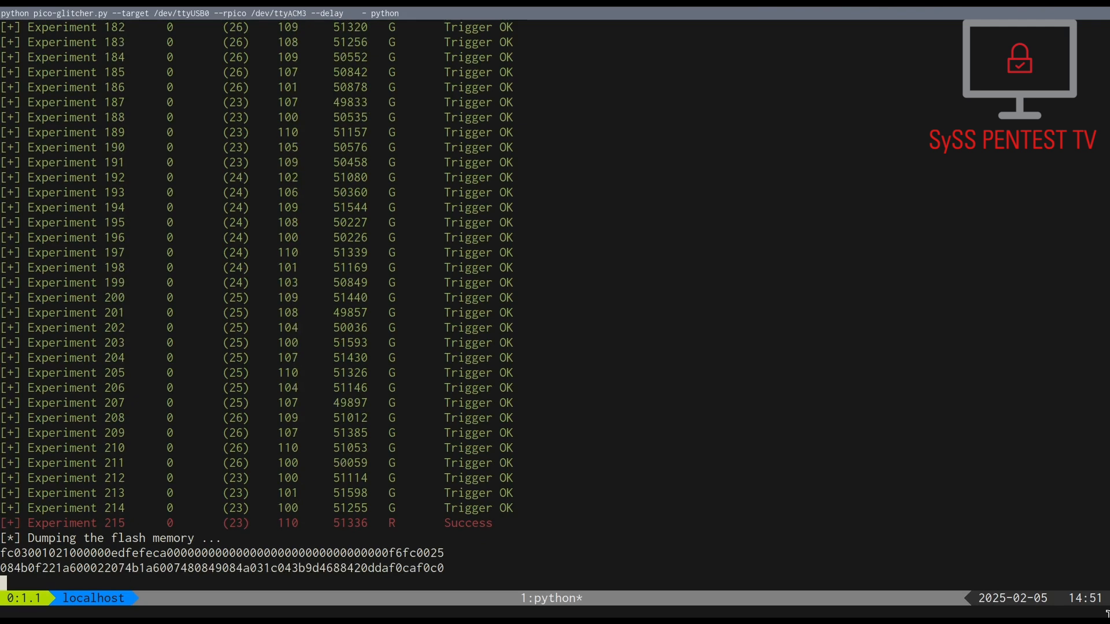
scroll("down", 3)
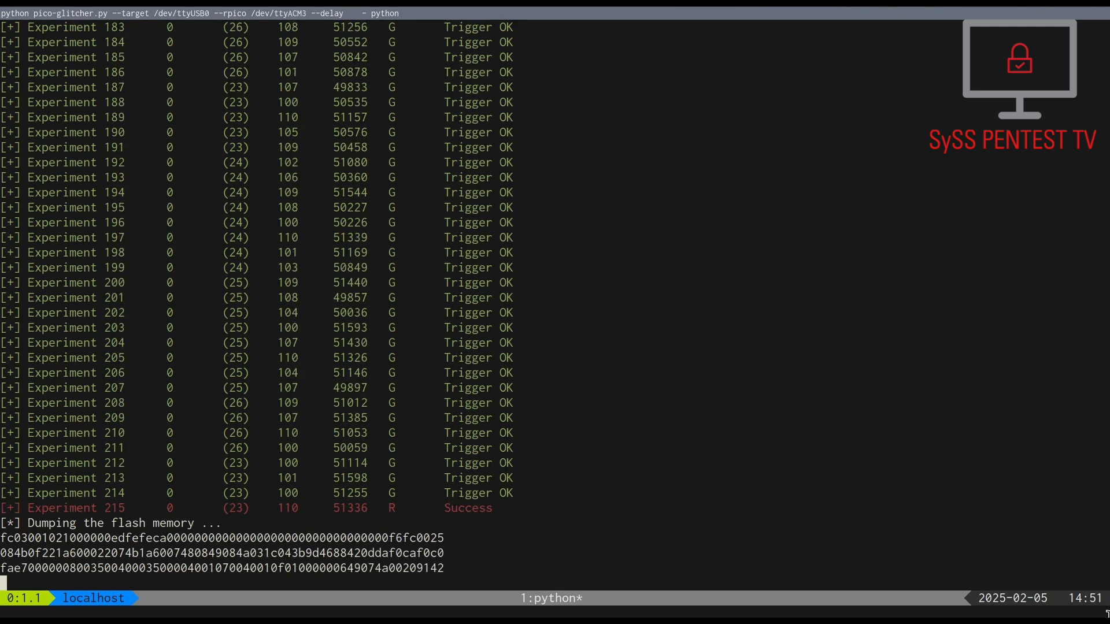